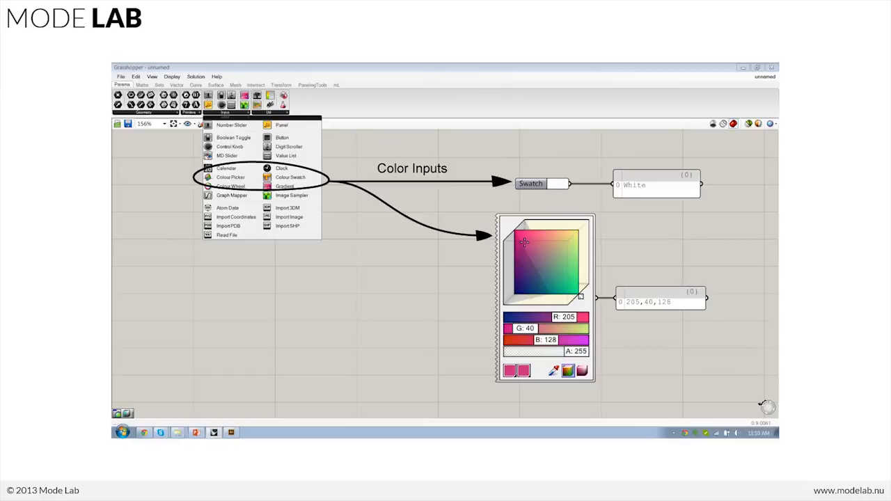
Place a Colour Wheel from the Params tab's Input list onto the canvas.
click(231, 186)
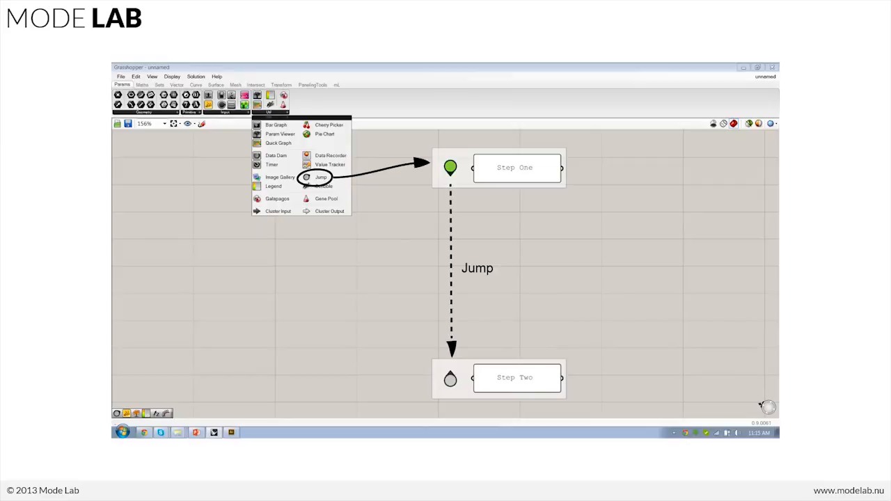
mouse_move(456, 171)
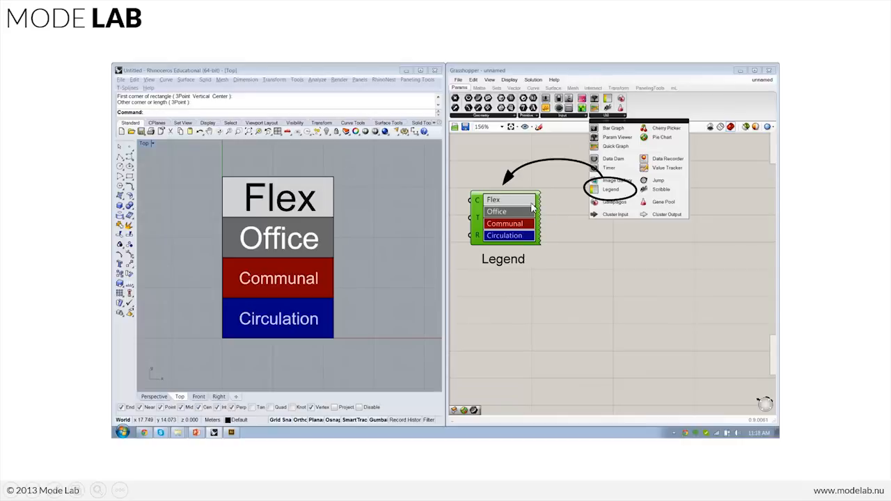
mouse_move(332, 178)
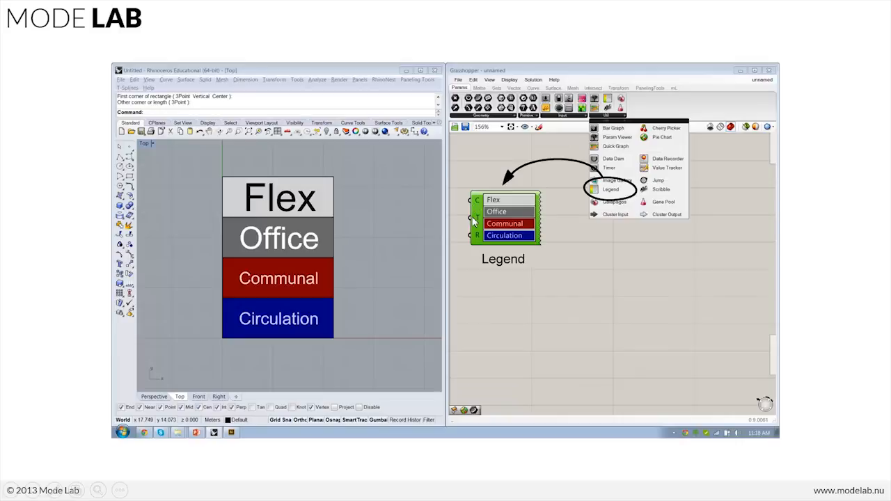
mouse_move(215, 194)
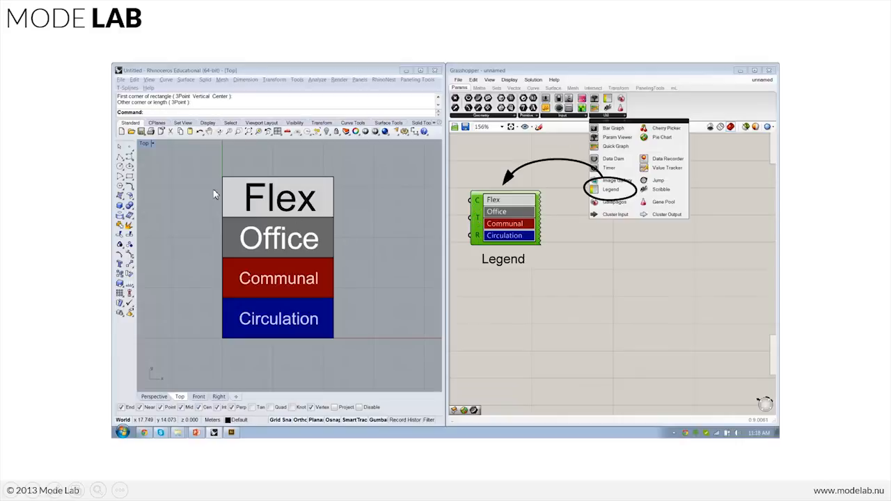
mouse_move(332, 333)
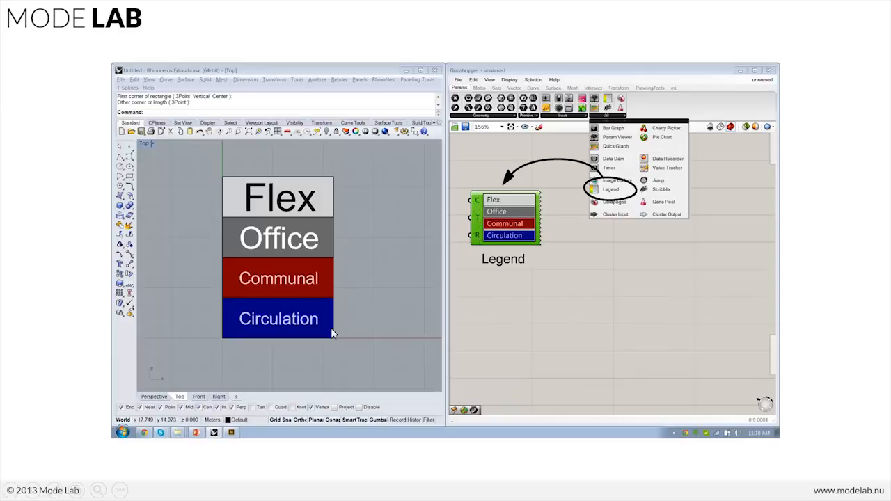
mouse_move(261, 201)
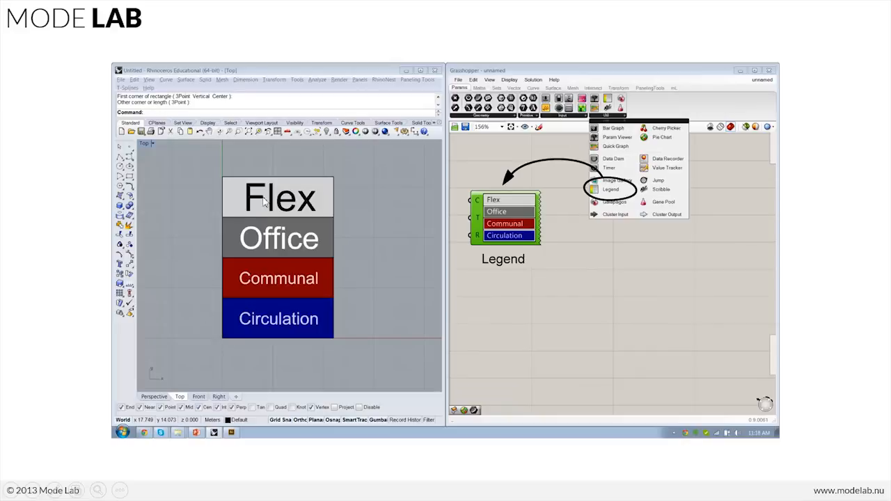
mouse_move(272, 251)
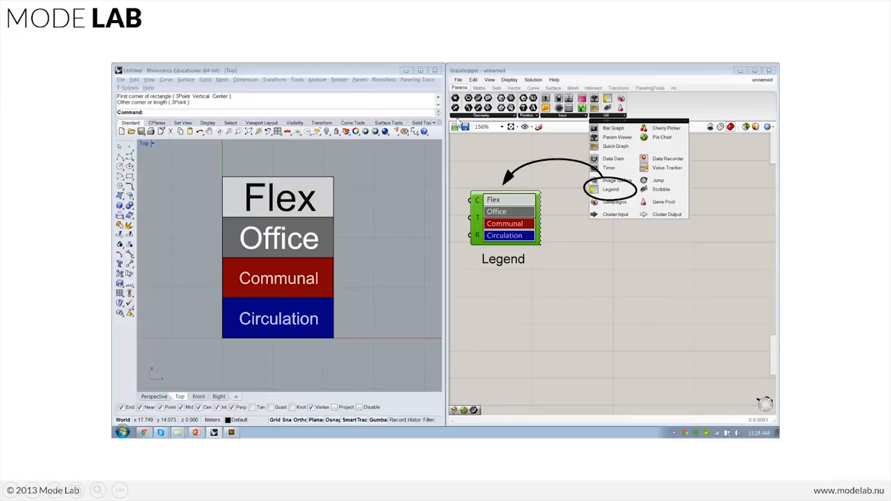
mouse_move(372, 199)
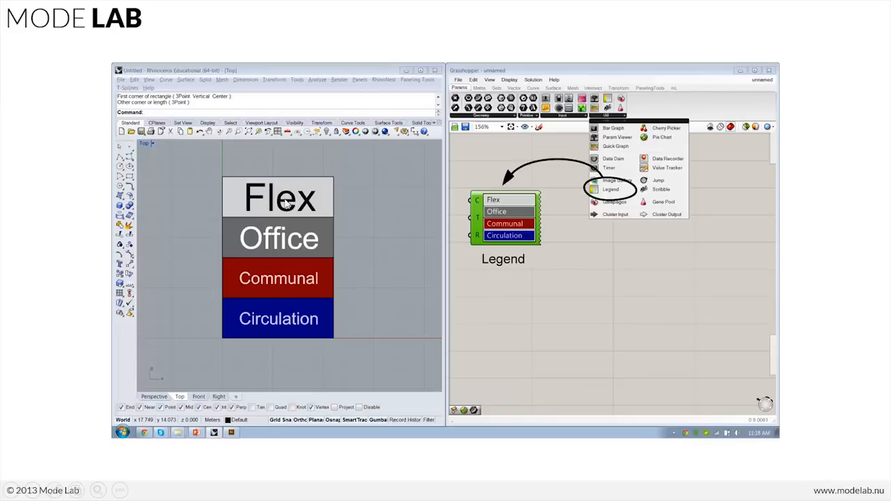
mouse_move(485, 221)
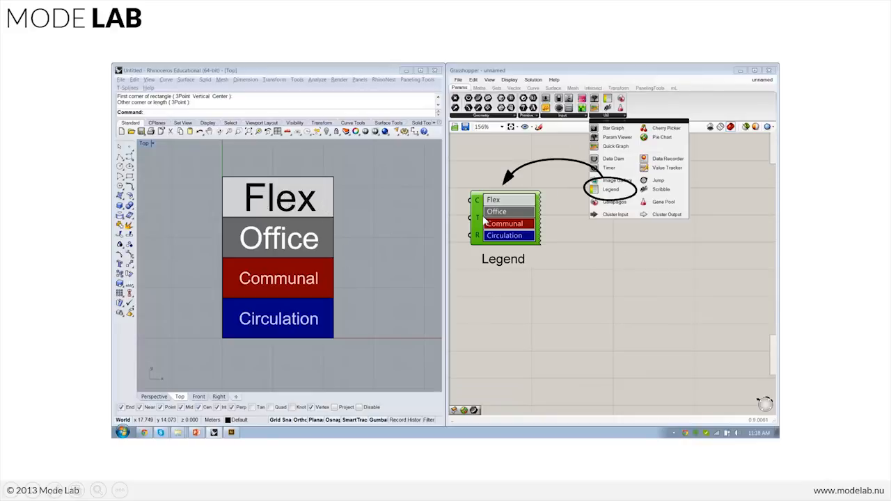
mouse_move(369, 290)
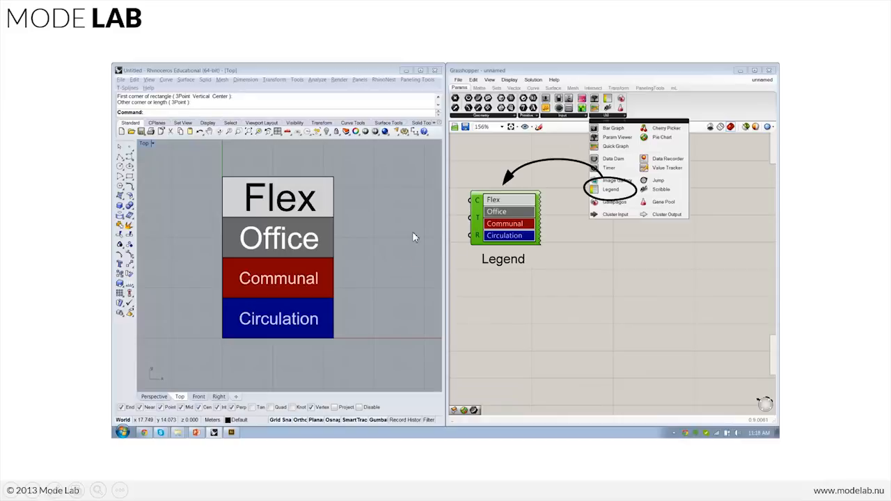
mouse_move(339, 236)
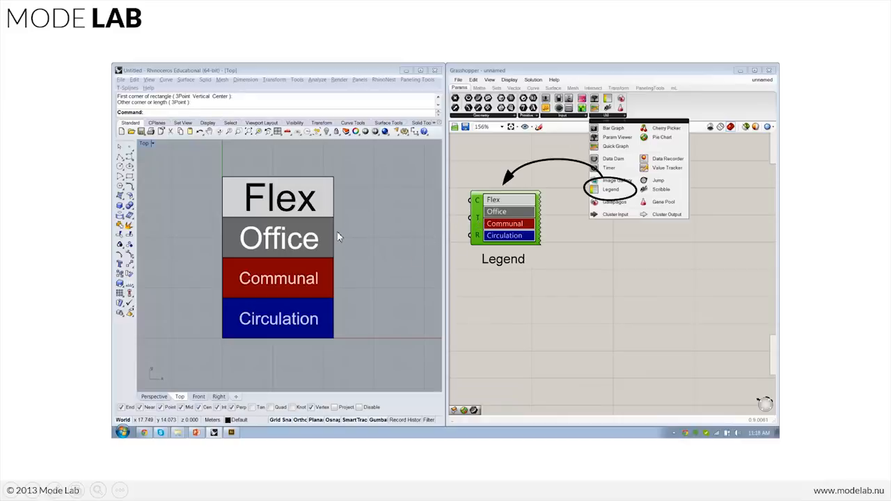
mouse_move(373, 202)
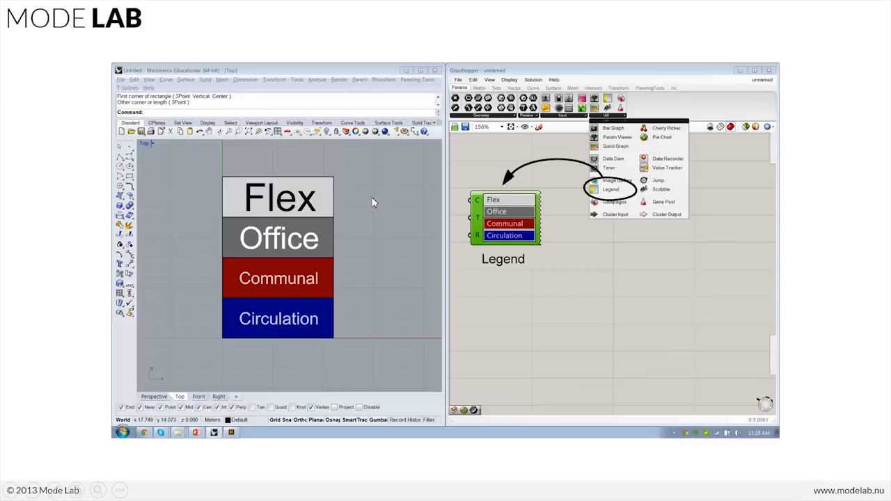
mouse_move(385, 204)
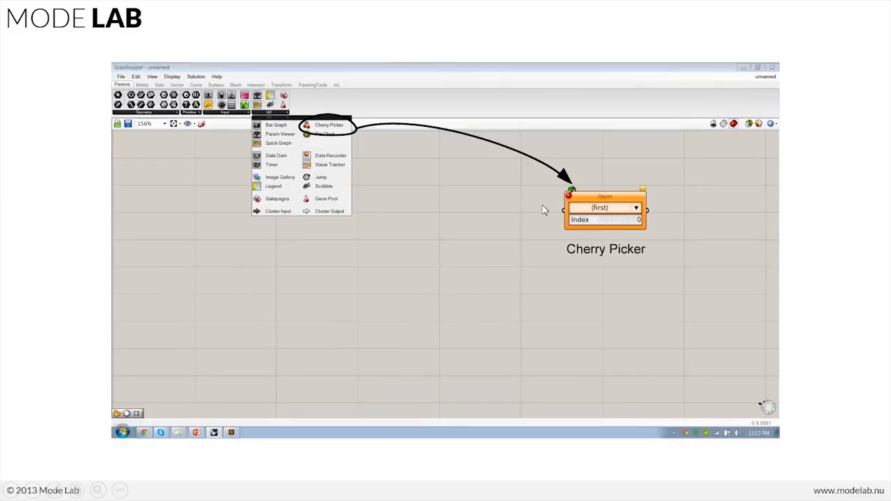
mouse_move(546, 208)
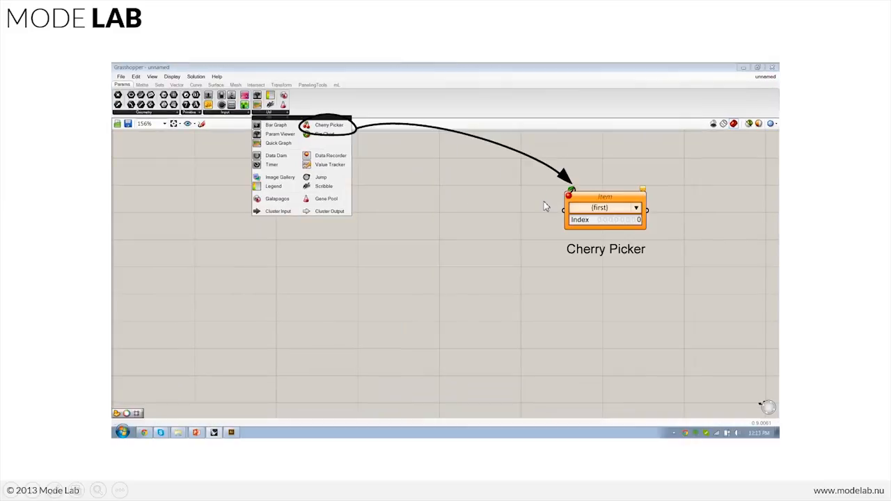
mouse_move(632, 200)
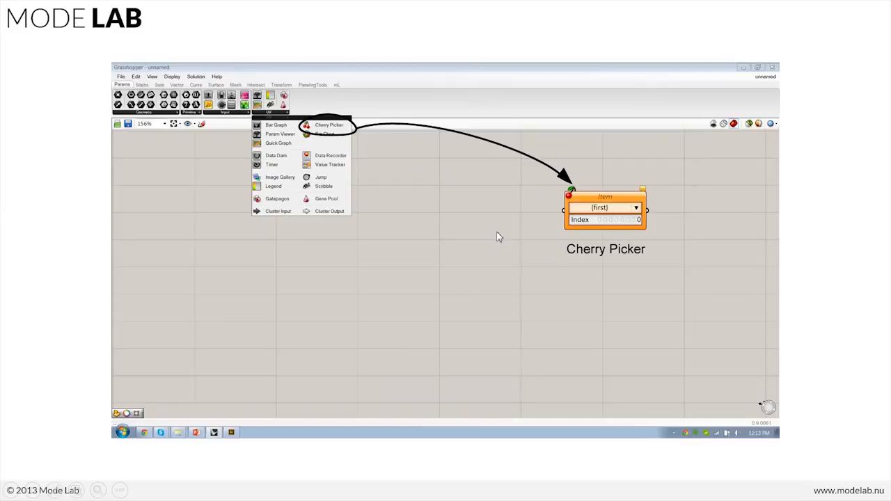
mouse_move(477, 148)
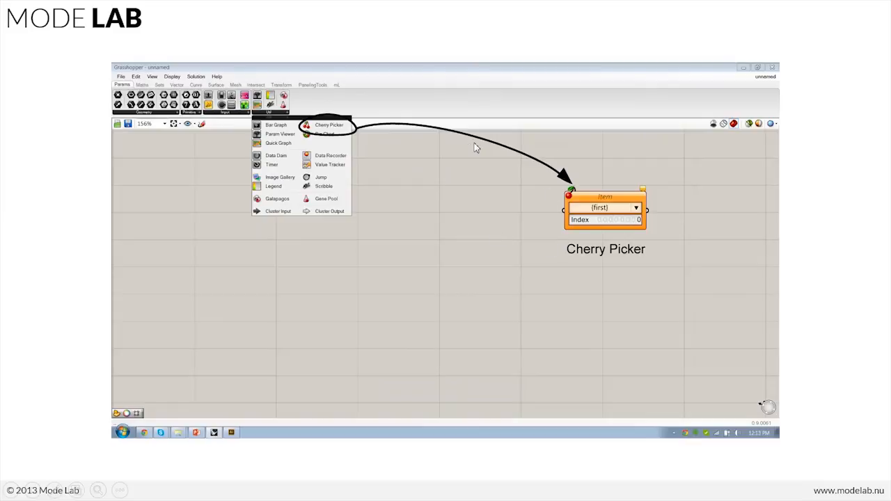
mouse_move(479, 148)
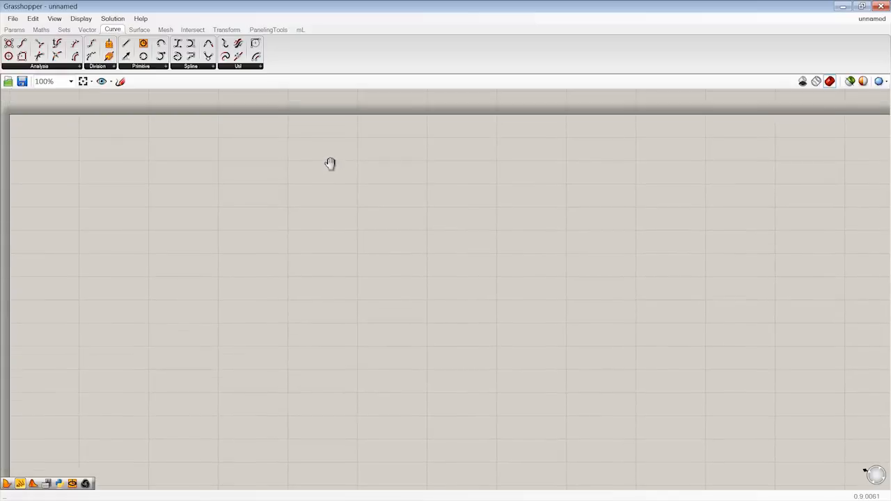
click(14, 29)
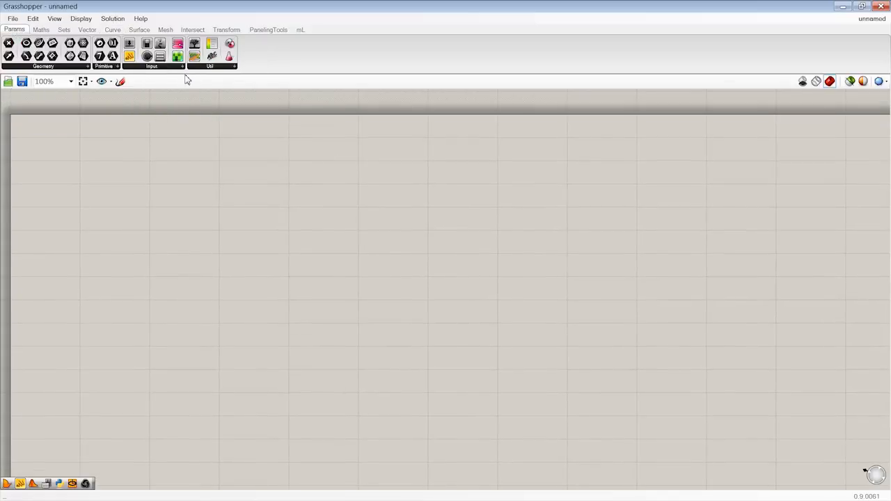
click(151, 67)
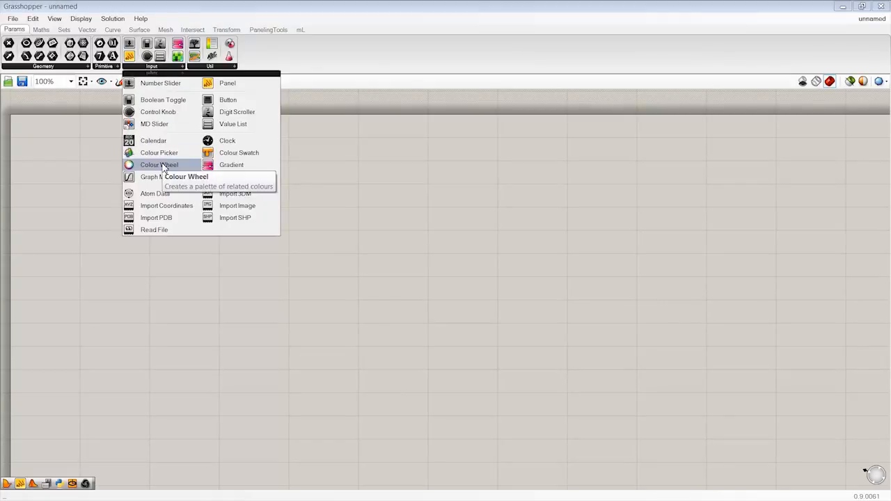
mouse_move(159, 153)
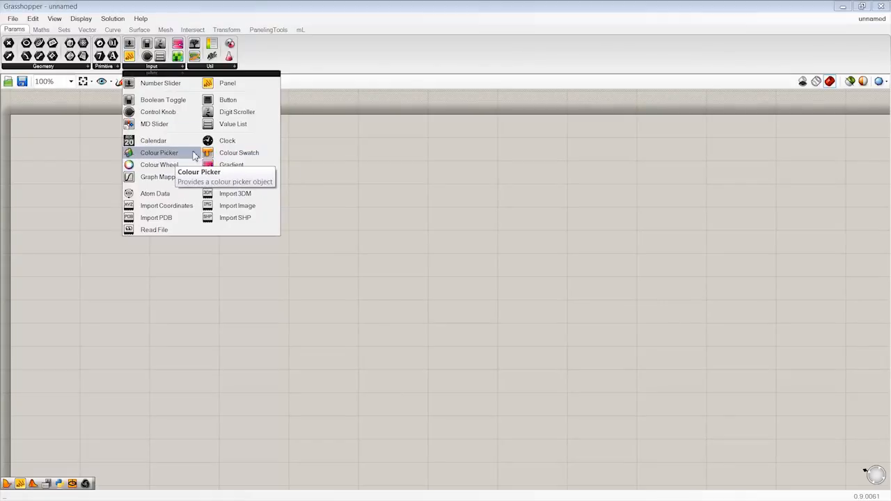
mouse_move(159, 165)
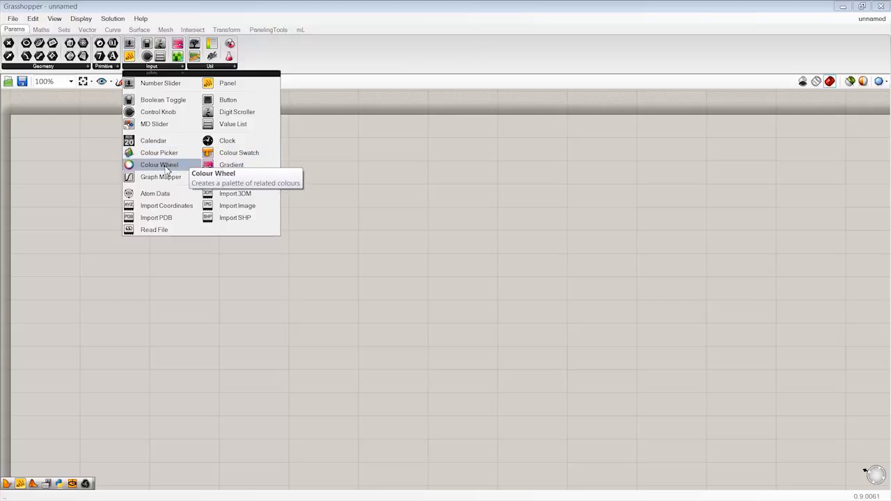
click(158, 165)
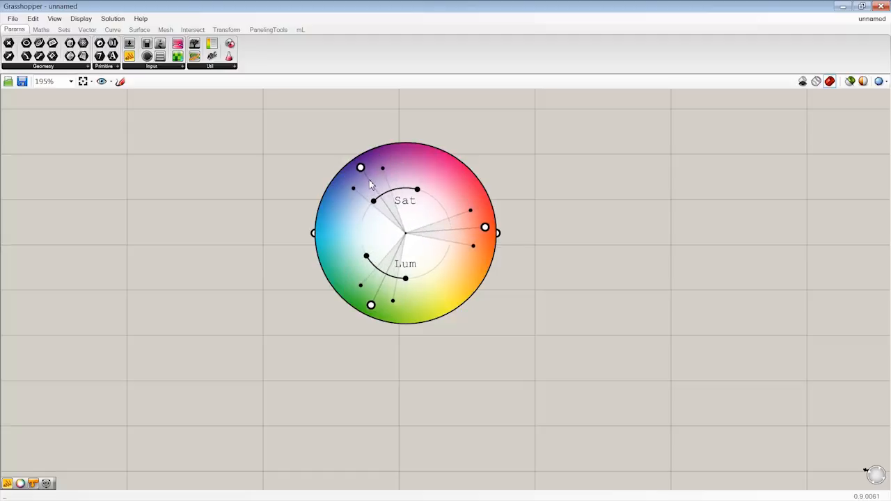
mouse_move(388, 179)
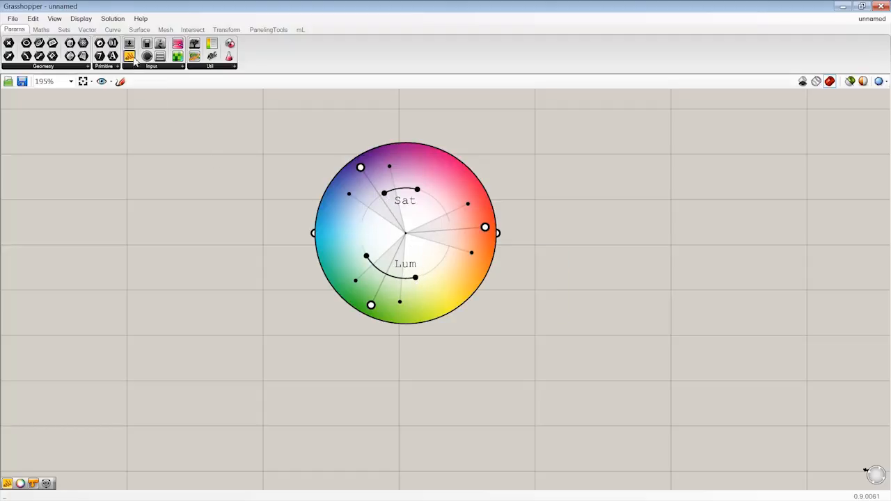
Add a text panel and switch the Colour Wheel to a Triad scheme.
click(129, 57)
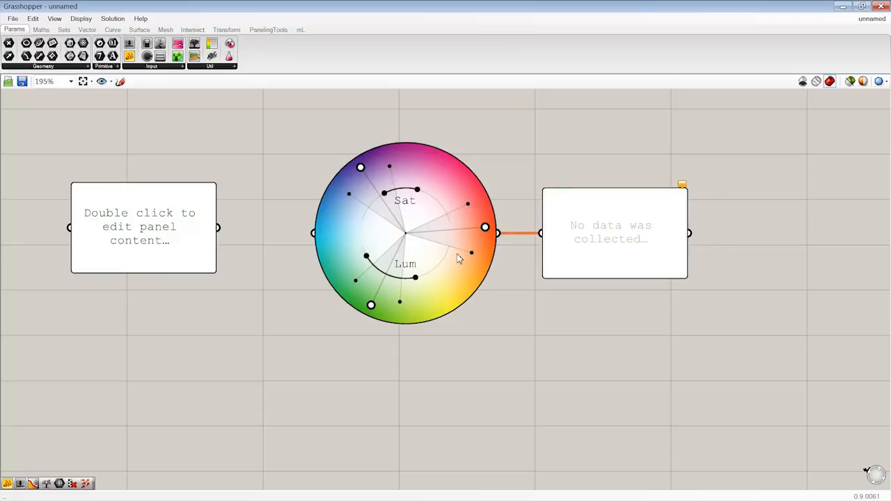
mouse_move(274, 265)
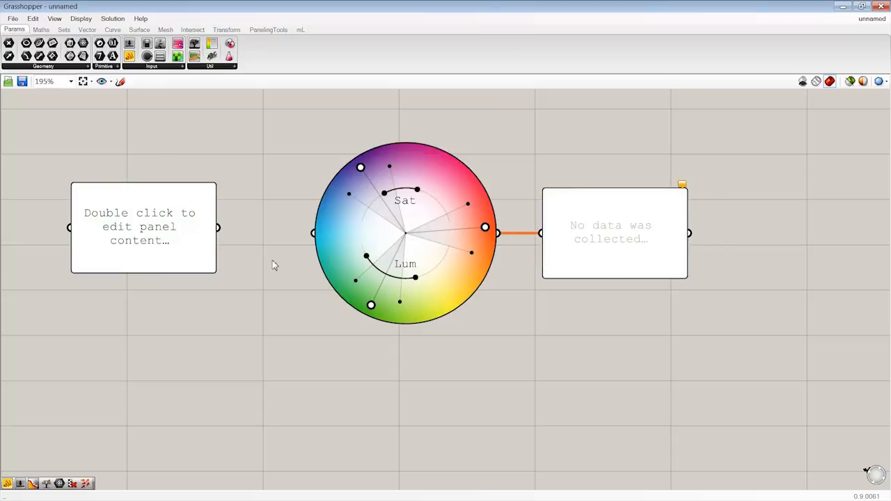
mouse_move(439, 284)
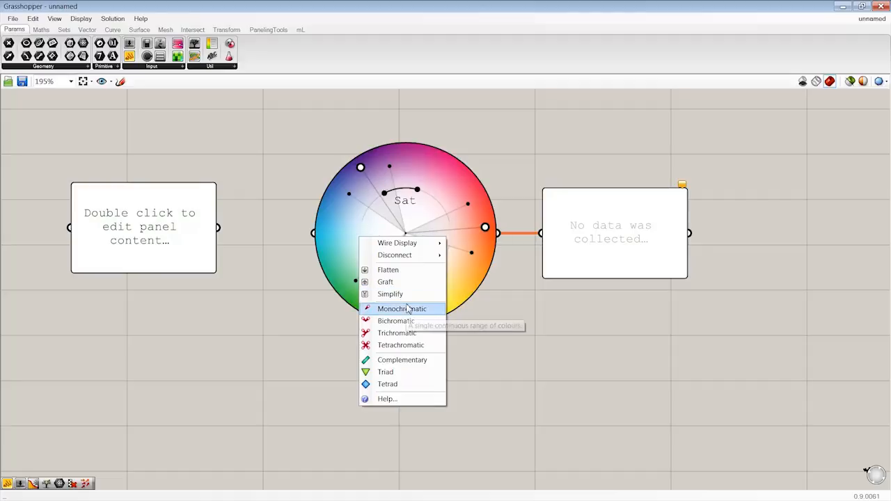
mouse_move(418, 319)
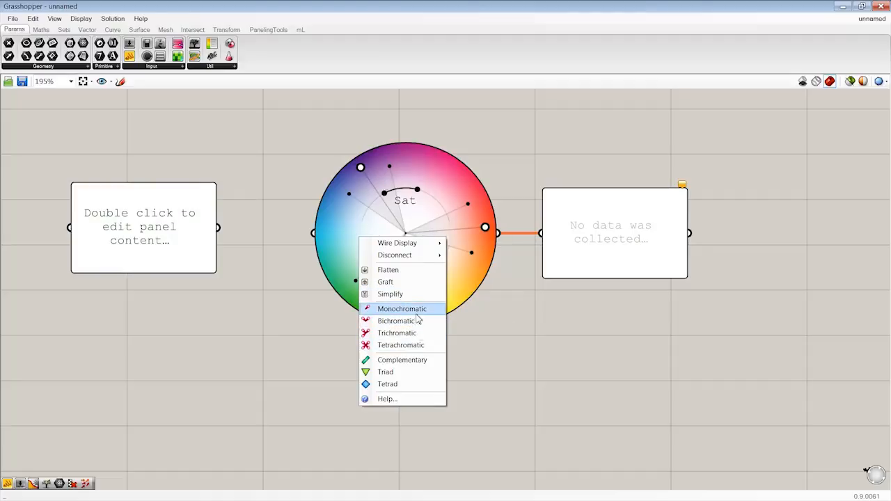
mouse_move(417, 333)
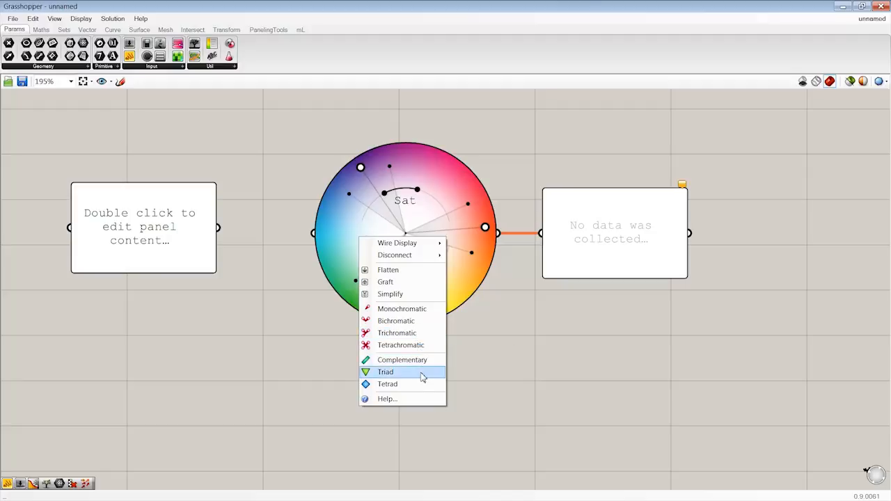
click(386, 371)
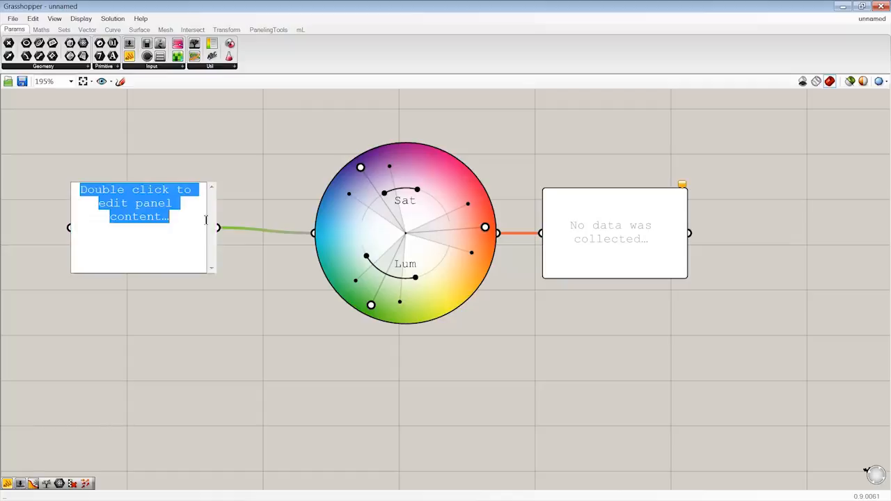
Enter 3 into the input panel so the wheel lists three RGB colours.
text(3)
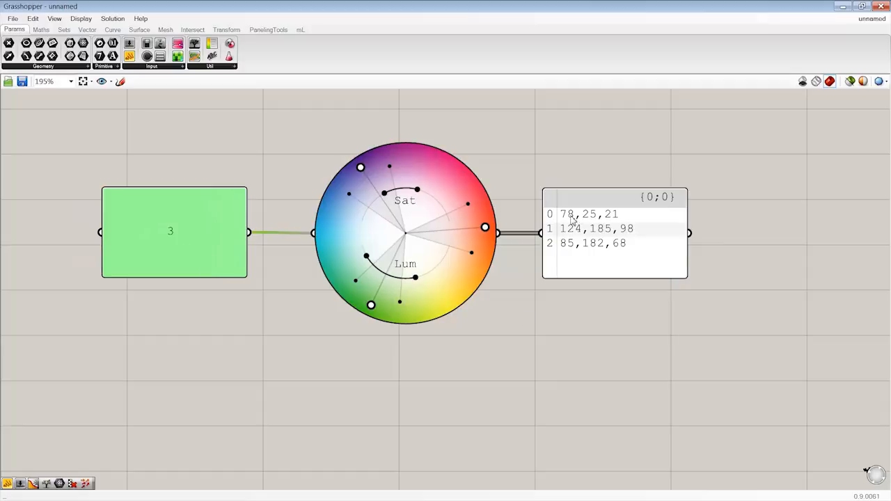
mouse_move(595, 133)
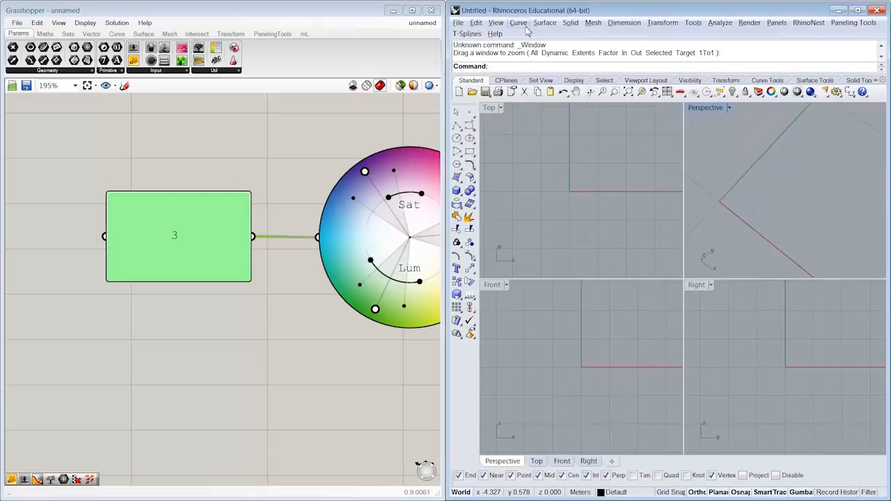
Maximise Rhino's Top viewport for drawing the three circles.
double_click(489, 107)
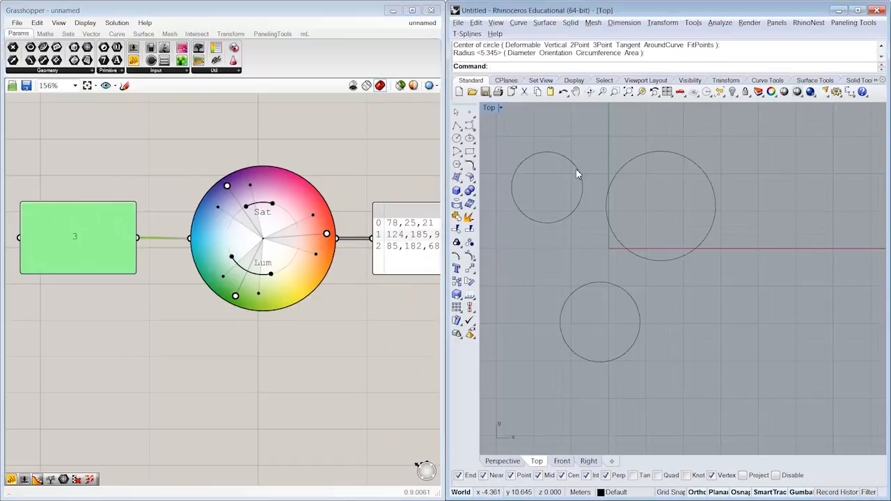
mouse_move(376, 336)
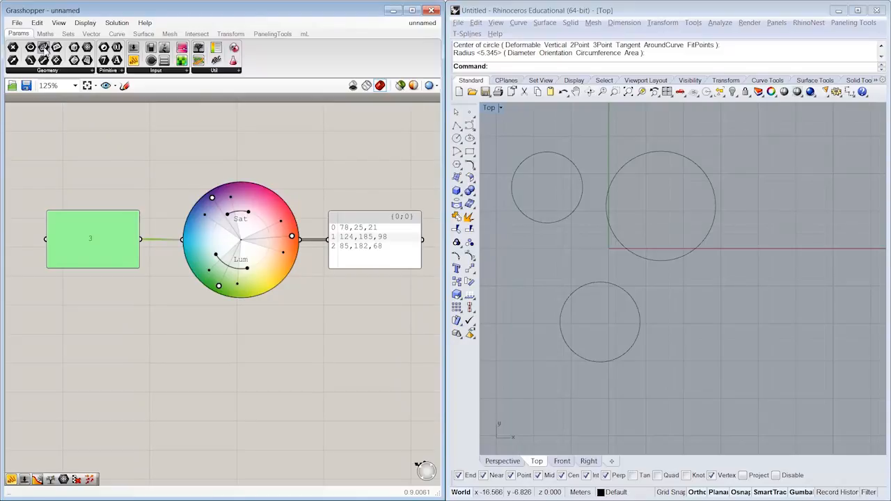
Reference the three circles via Set Multiple Curves and find Custom Preview.
right_click(241, 240)
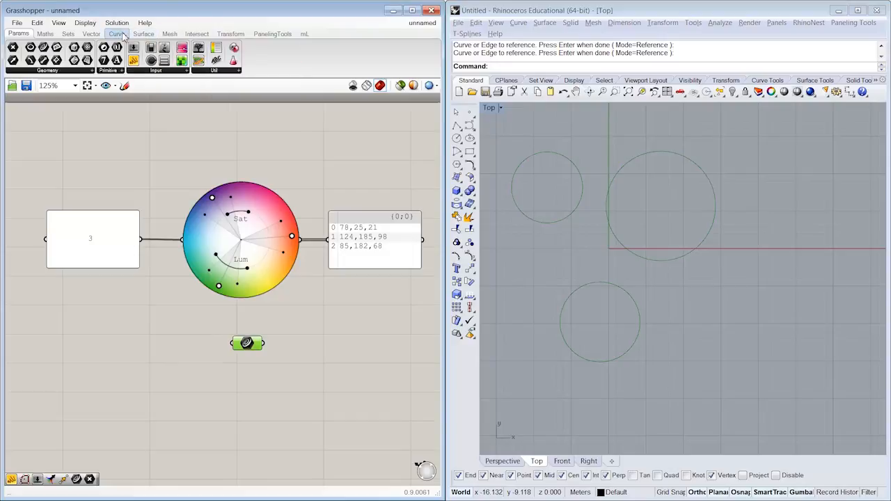
click(91, 34)
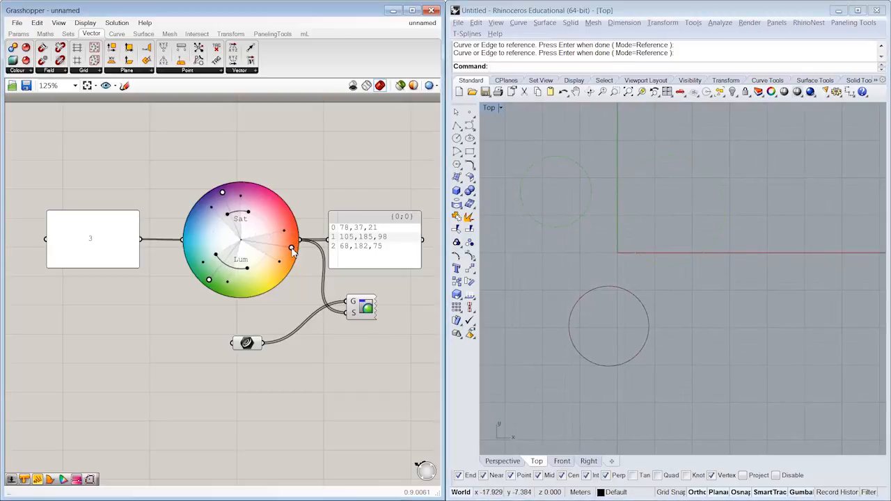
Shift the wheel's hues and switch the Colour Wheel to a Bichromatic scheme.
drag(292, 249, 274, 279)
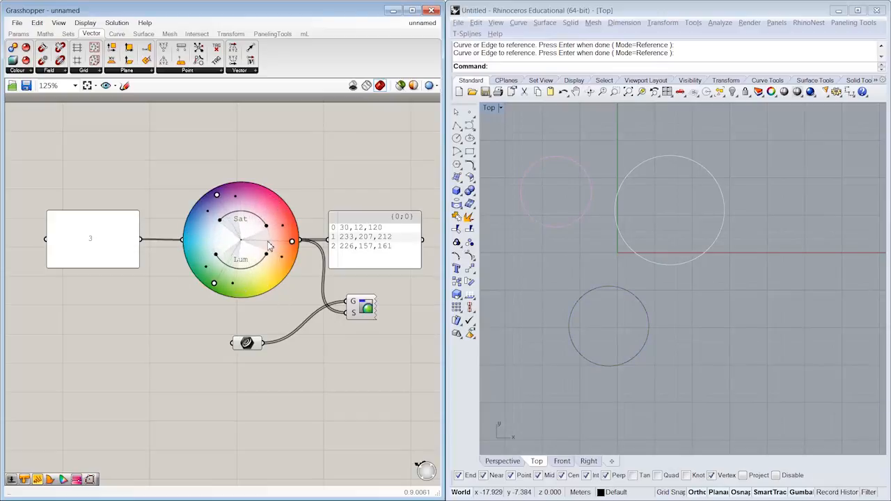
right_click(268, 244)
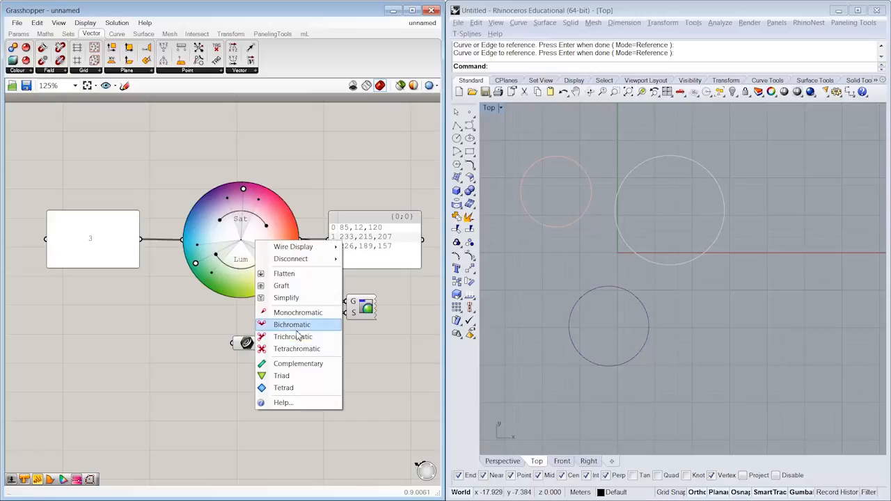
click(291, 324)
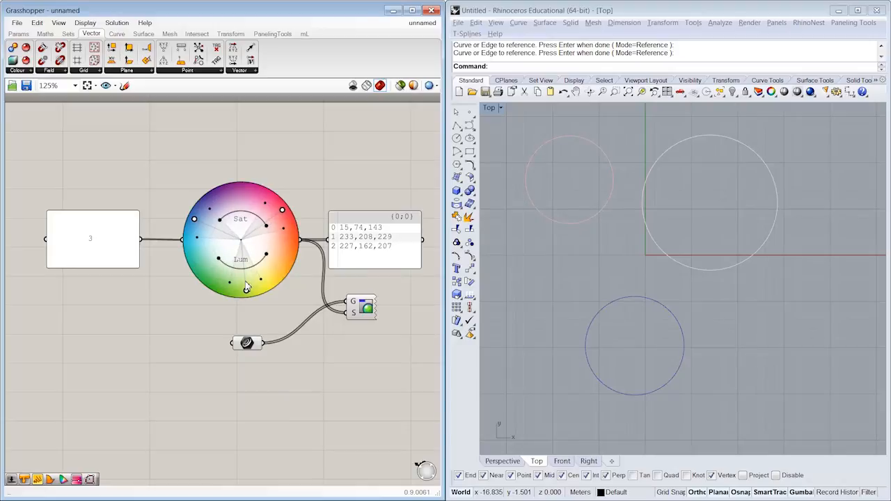
click(143, 34)
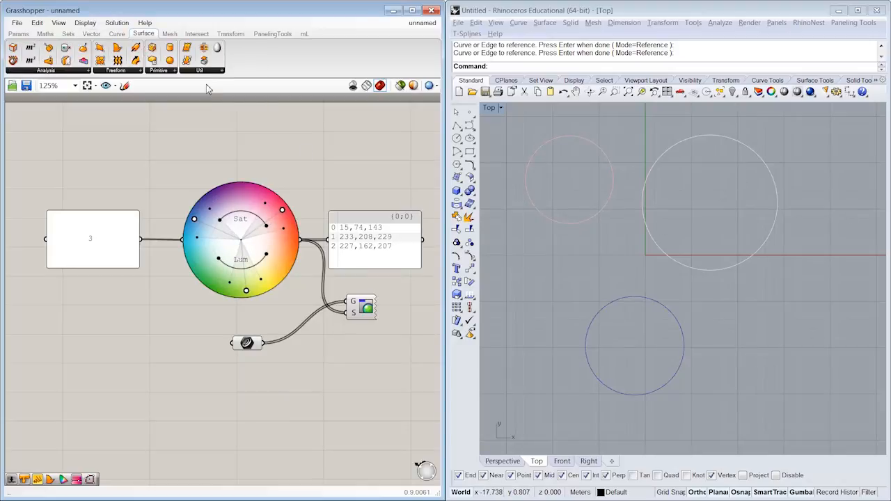
mouse_move(329, 351)
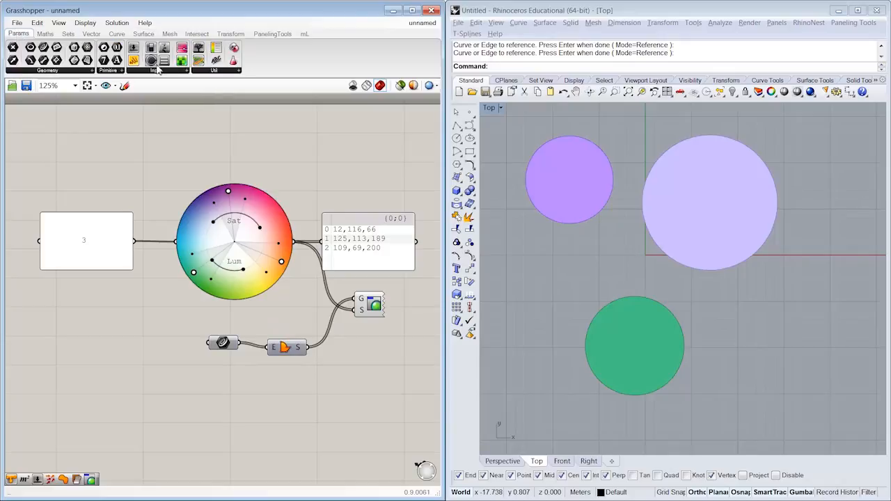
Insert Boundary Surfaces between the Curve parameter and Custom Preview's geometry input.
click(152, 59)
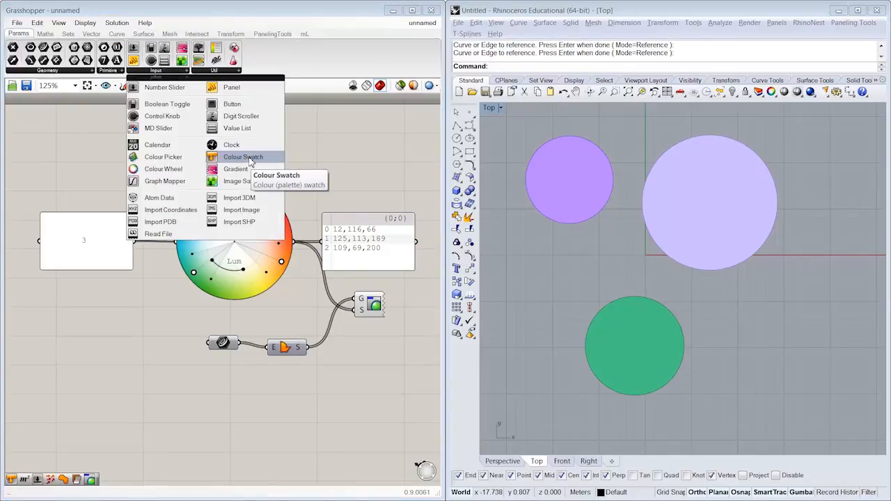
mouse_move(292, 159)
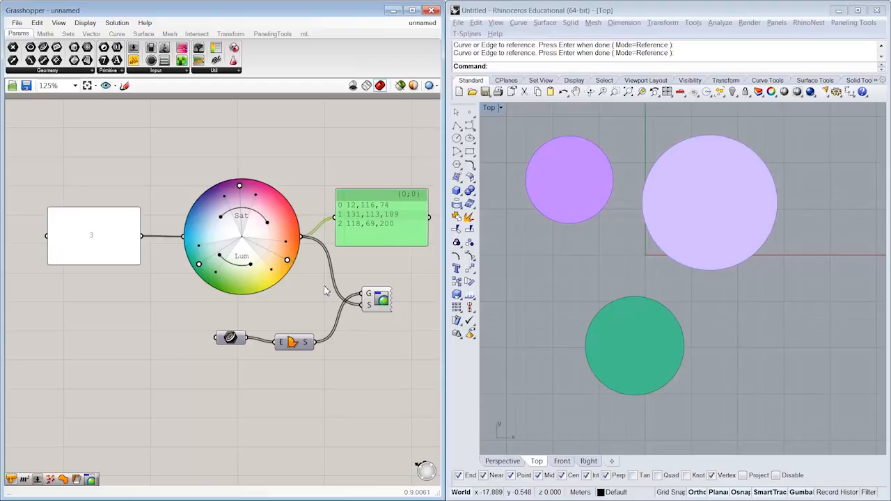
mouse_move(376, 269)
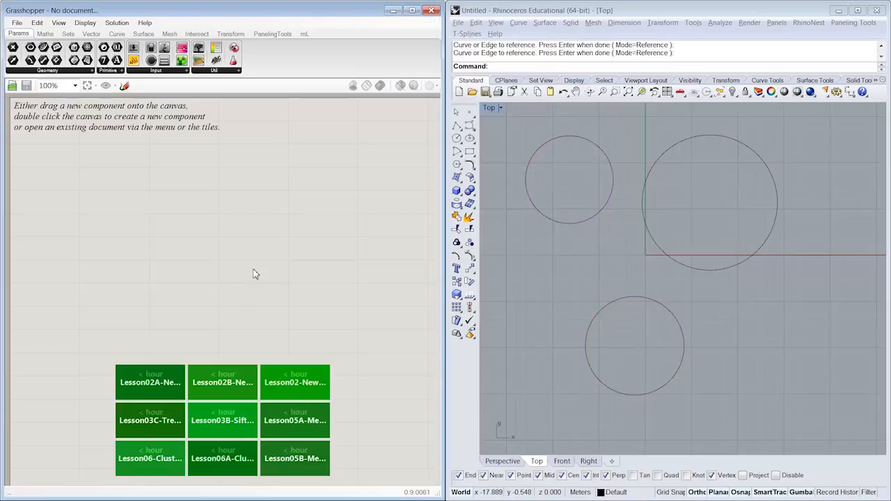
mouse_move(407, 320)
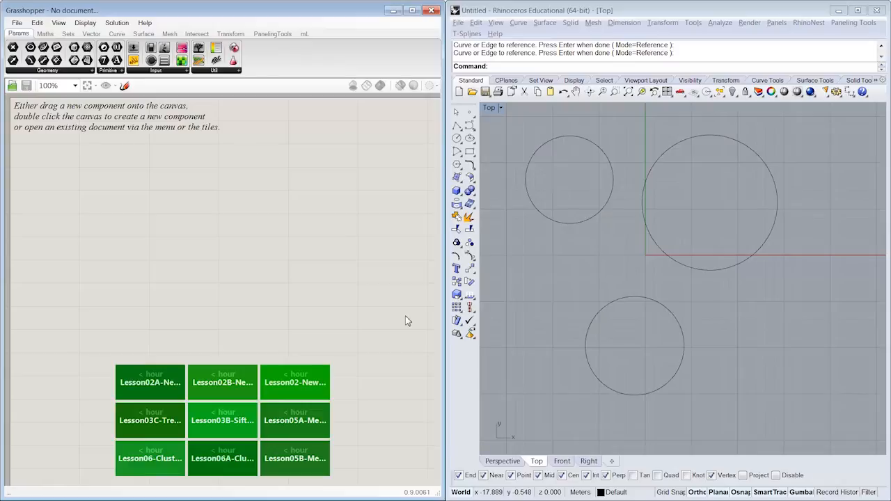
mouse_move(331, 270)
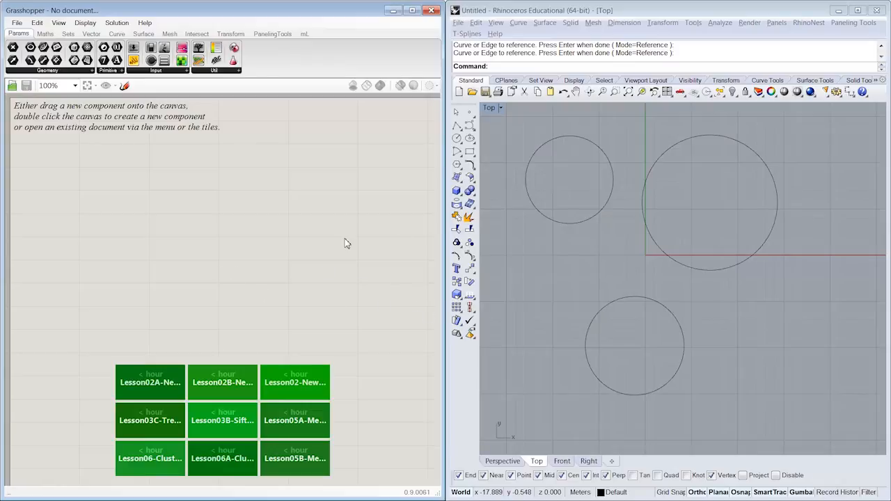
mouse_move(274, 235)
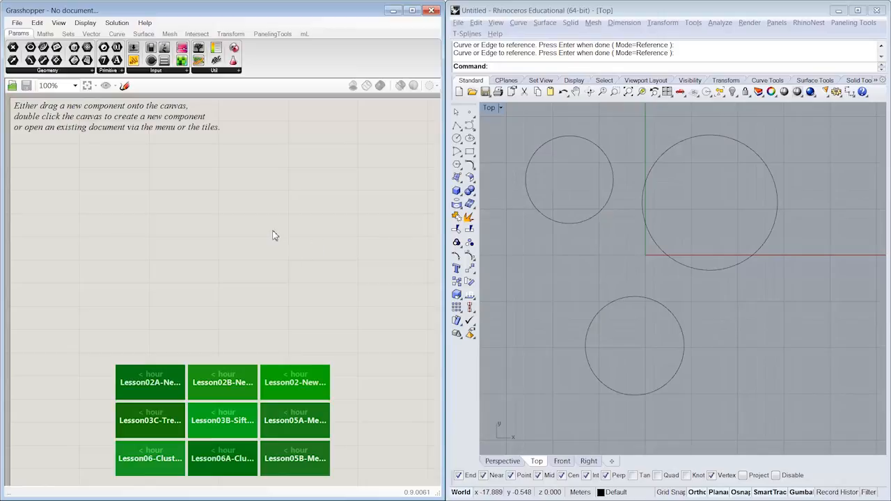
Close the current definition and start a new blank Grasshopper document.
click(221, 69)
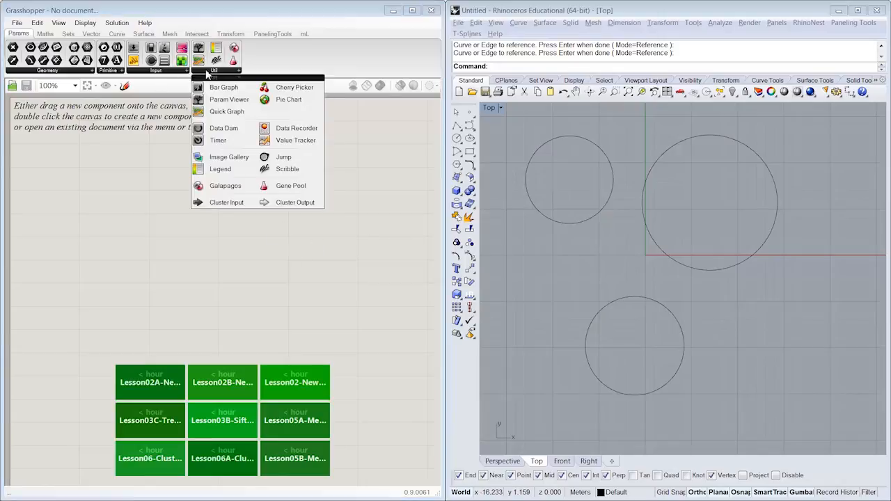
click(155, 69)
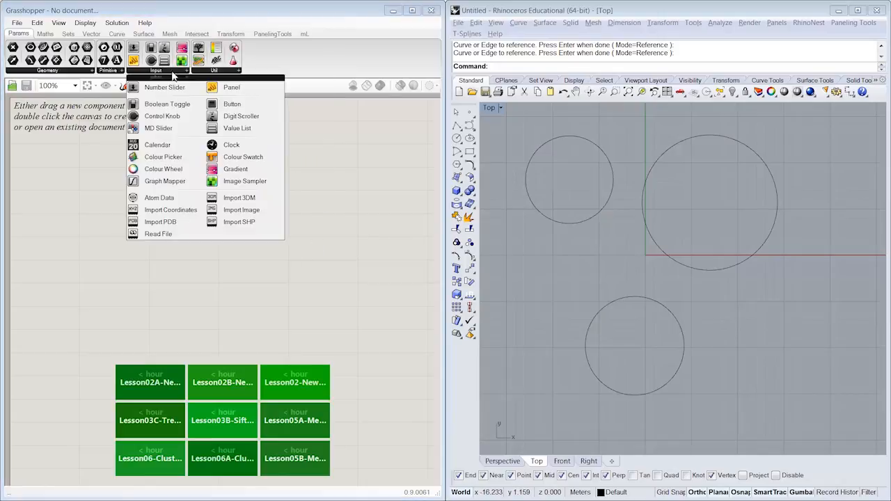
mouse_move(167, 104)
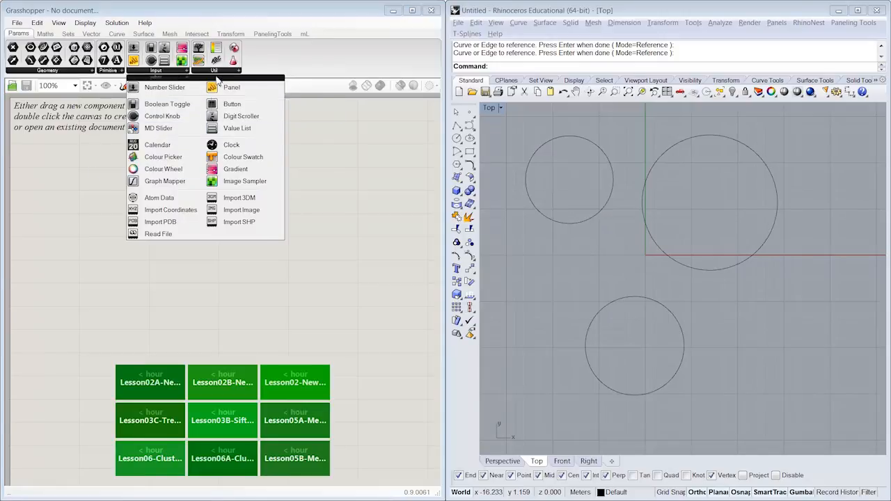
click(215, 69)
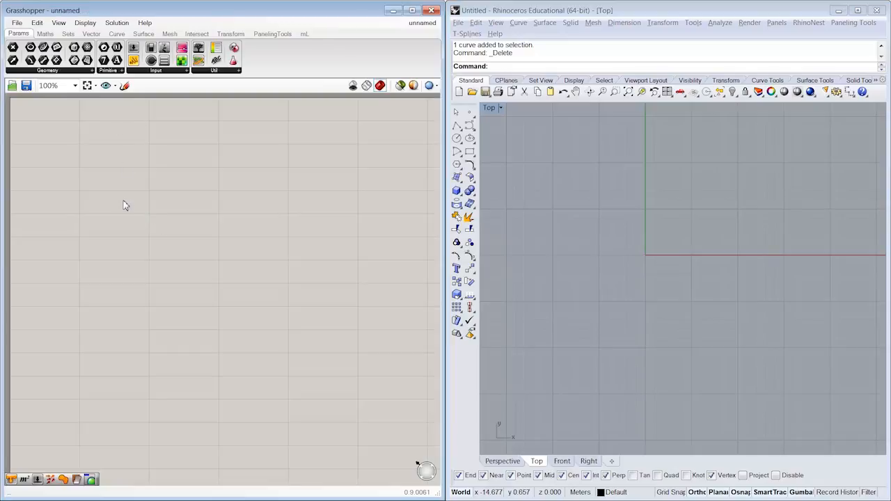
mouse_move(120, 236)
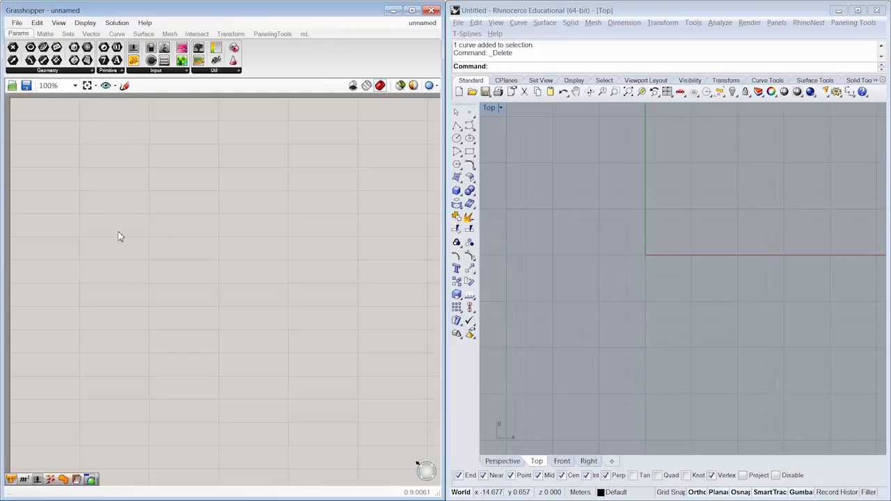
mouse_move(99, 131)
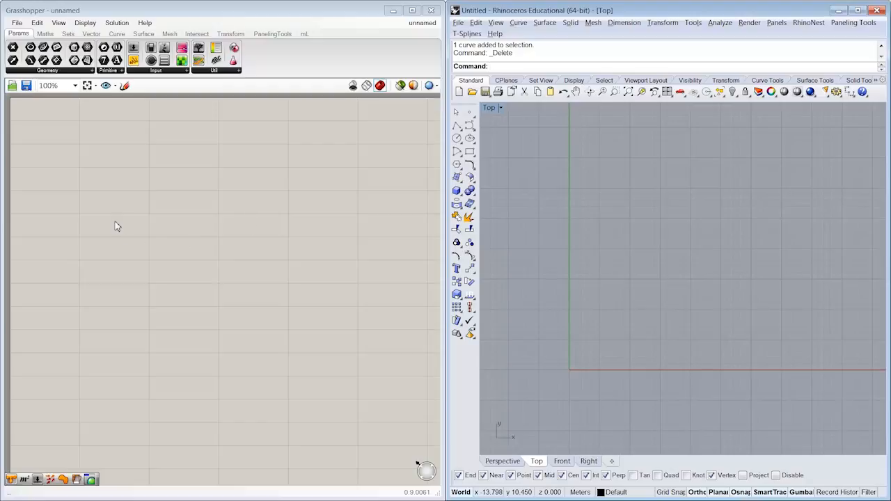
Place a Square grid component on the canvas and zoom in.
click(91, 33)
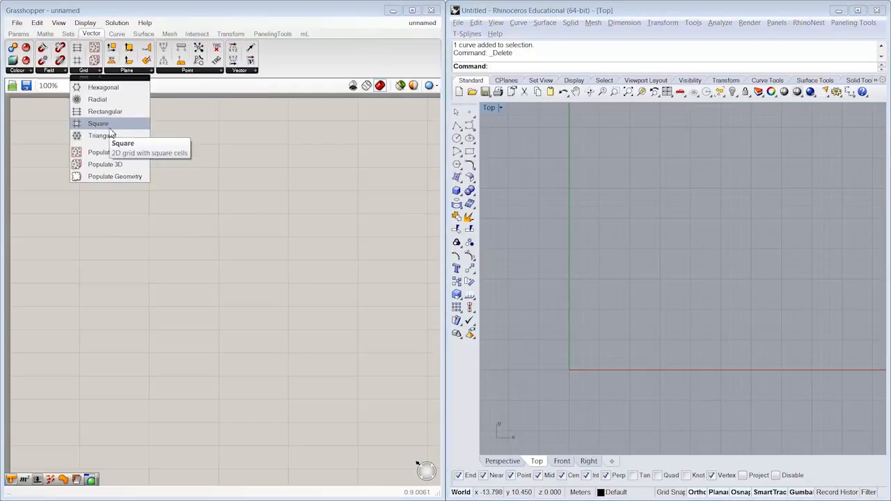
click(98, 123)
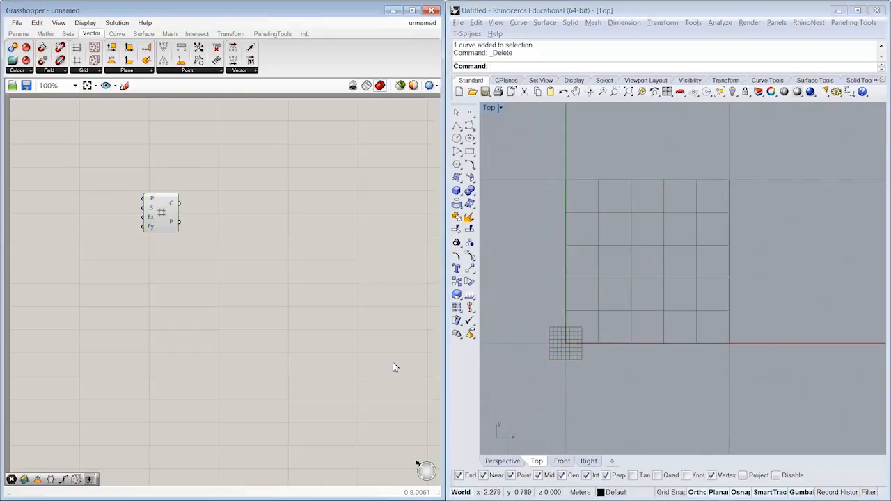
scroll(up, 3)
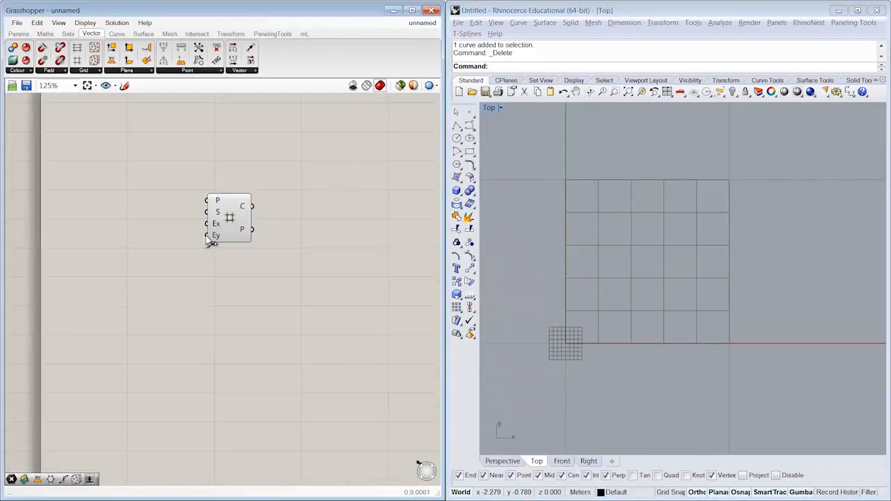
mouse_move(245, 206)
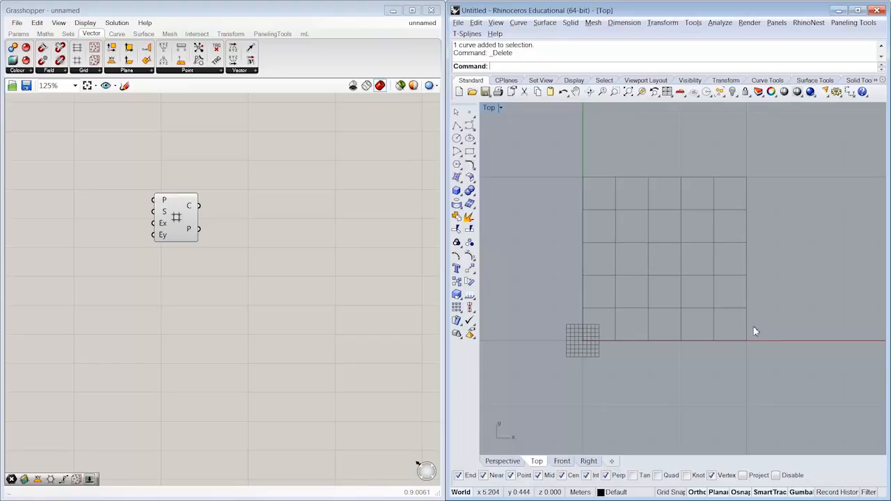
mouse_move(669, 267)
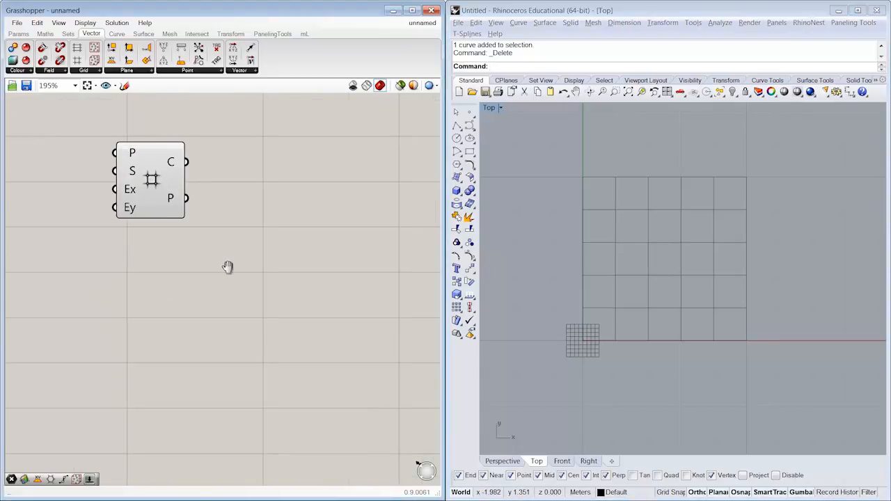
mouse_move(134, 165)
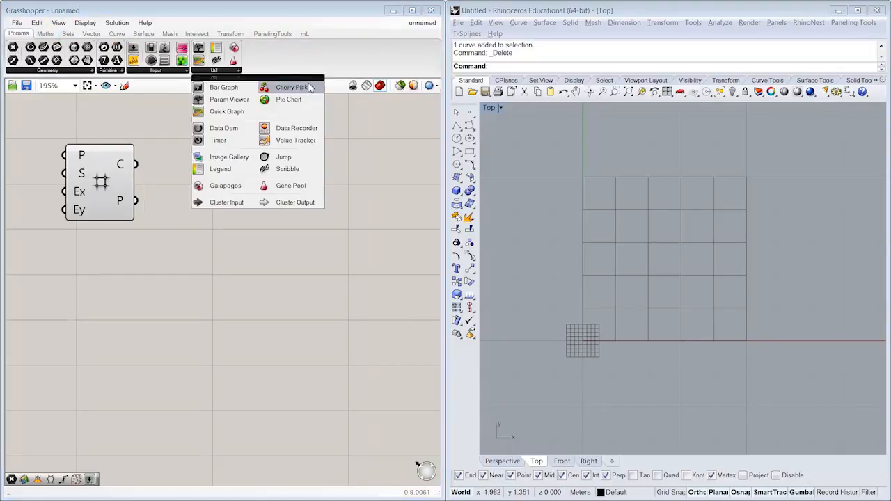
mouse_move(293, 87)
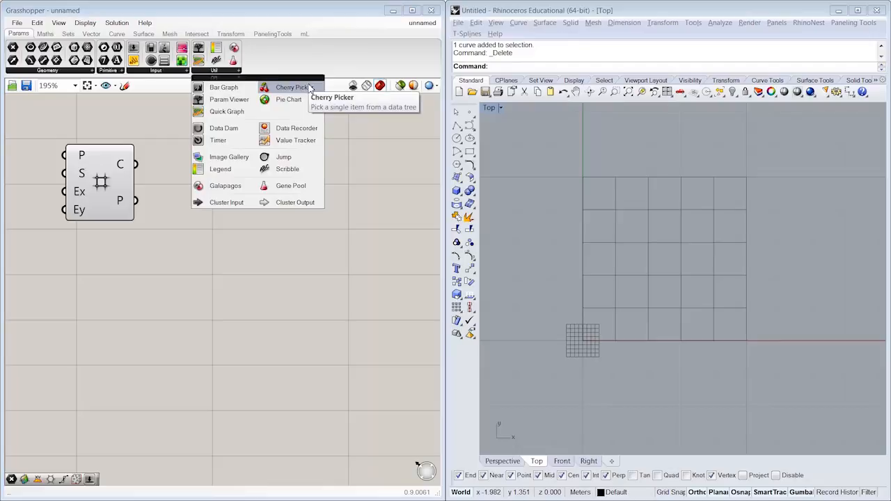
mouse_move(306, 92)
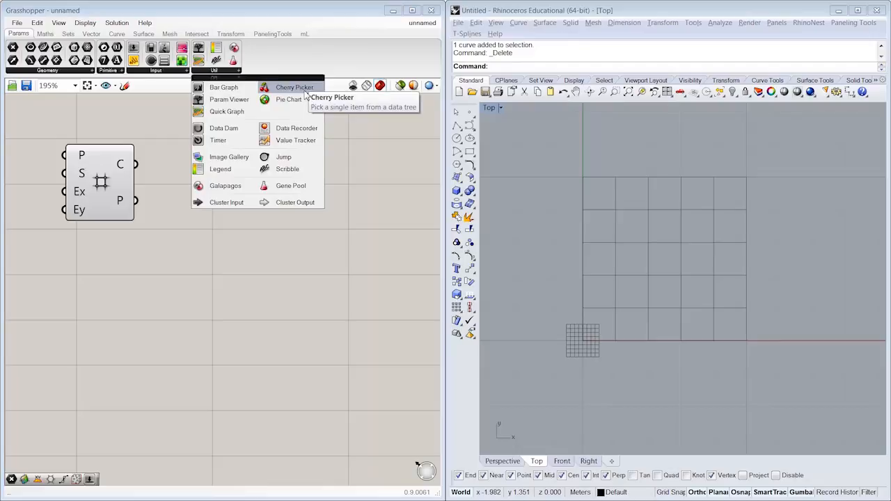
Add a Cherry Picker fed by the grid cells, set to branch {0;0;1}.
click(286, 161)
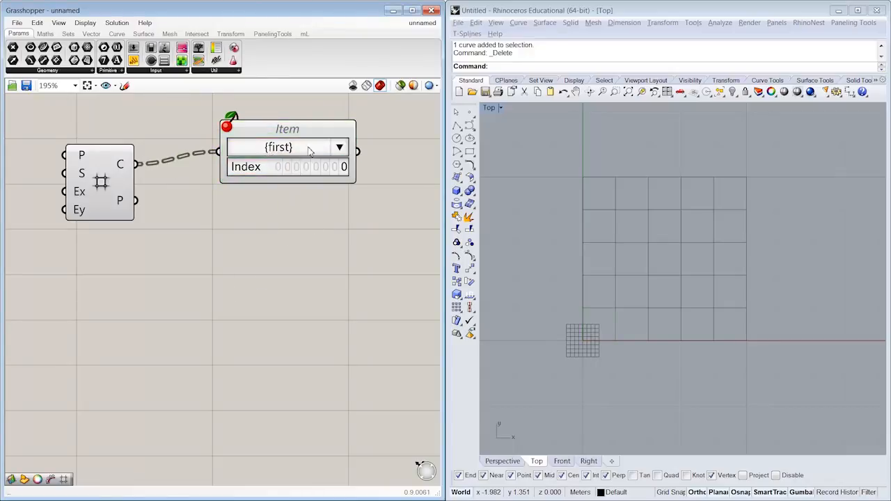
click(339, 147)
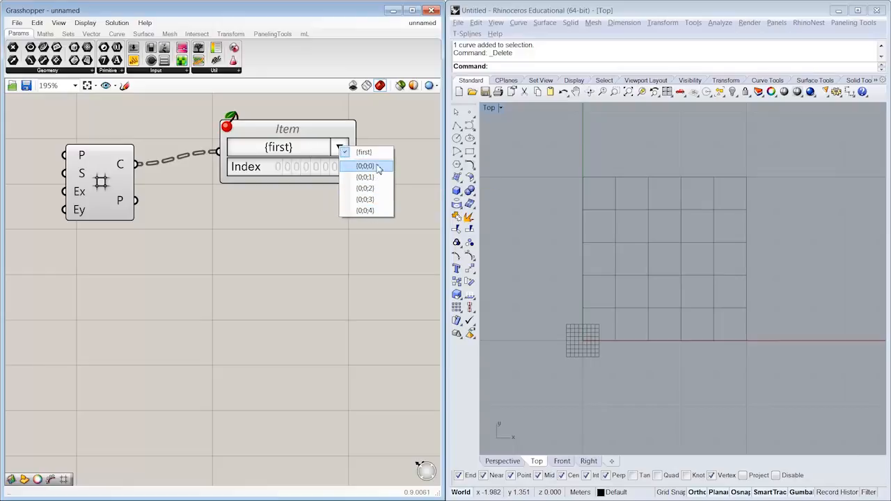
mouse_move(365, 210)
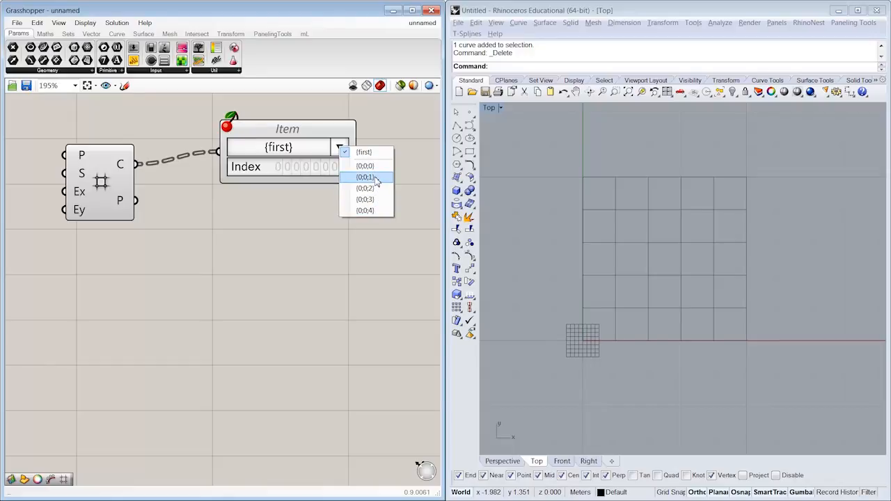
click(365, 176)
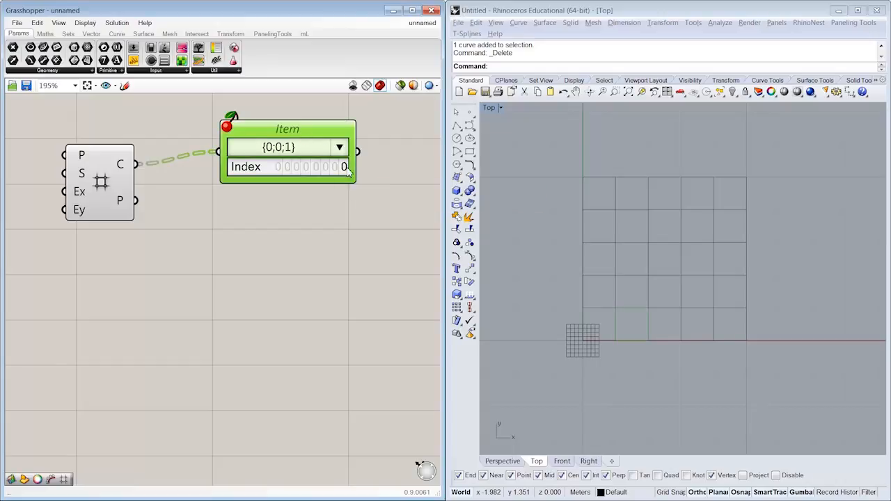
click(348, 164)
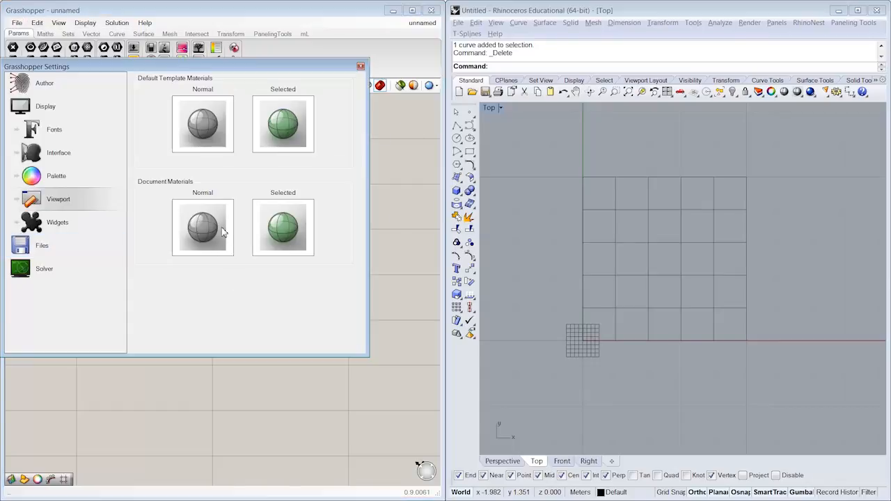
Close the preview material settings and set the Cherry Picker index slider to 2.
click(203, 228)
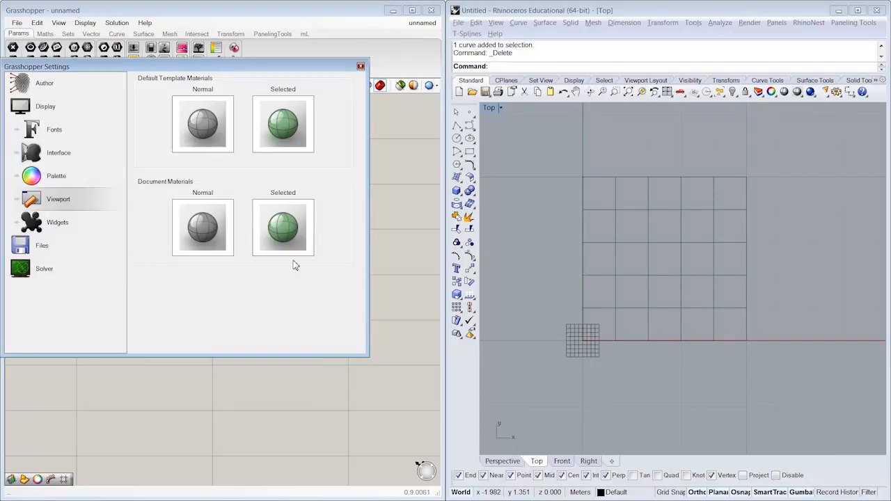
click(360, 66)
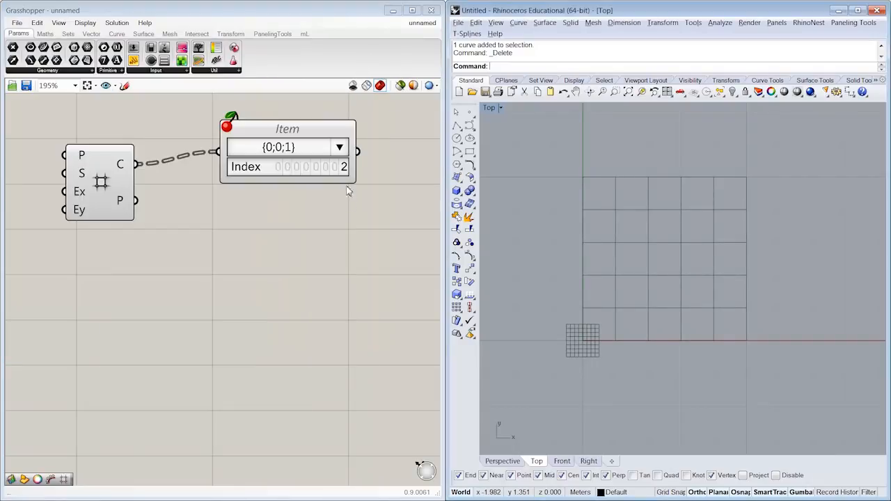
click(287, 129)
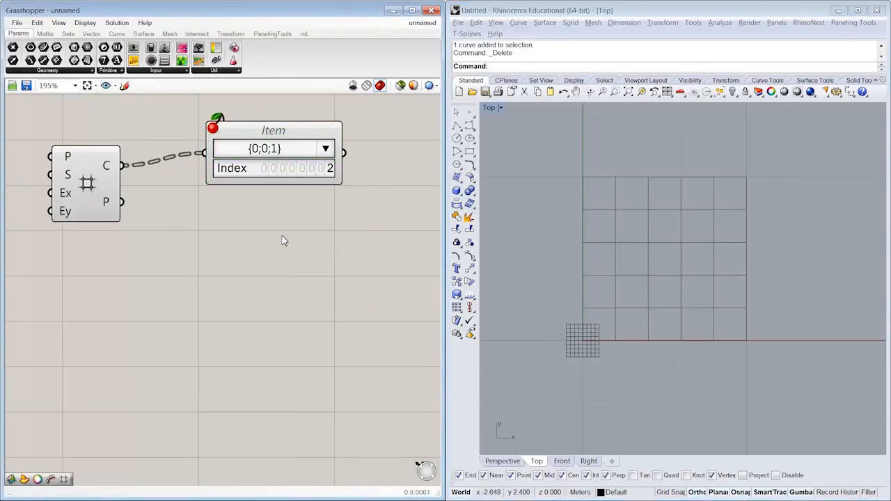
Add Boundary Surfaces after the Cherry Picker, choose branch {0;0;2}, and drop a Button below.
click(144, 33)
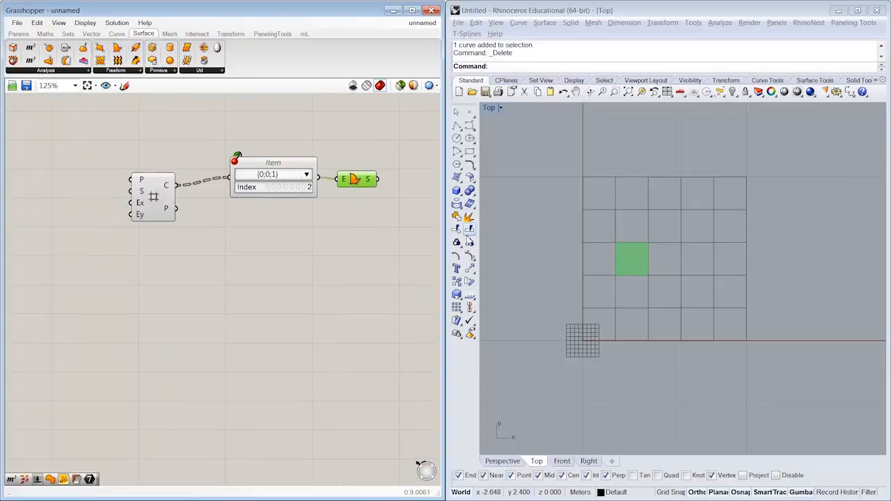
mouse_move(588, 270)
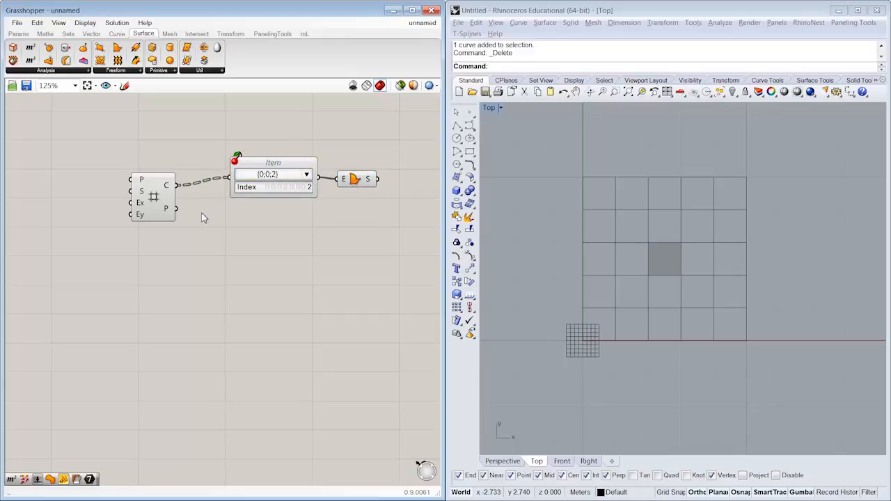
drag(152, 197, 136, 209)
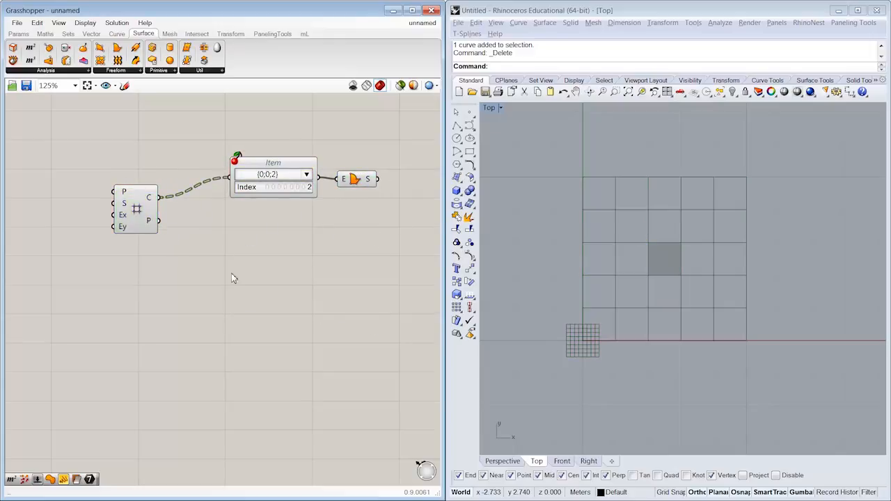
mouse_move(647, 263)
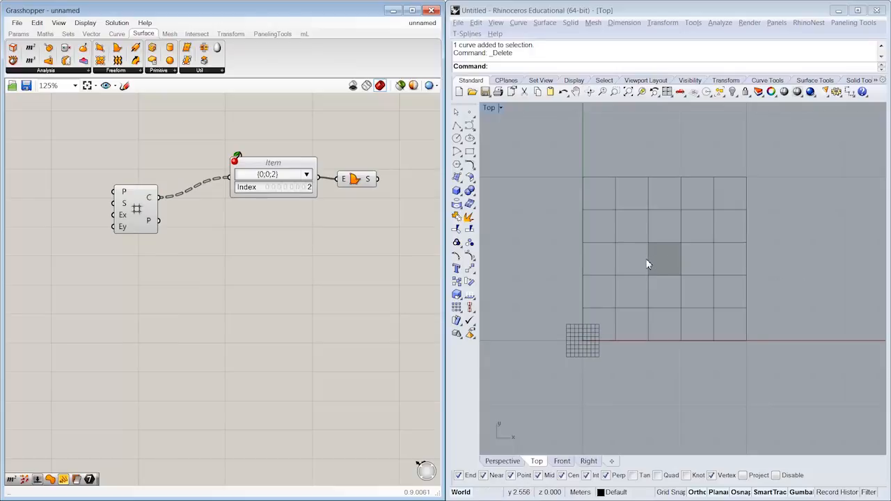
mouse_move(362, 263)
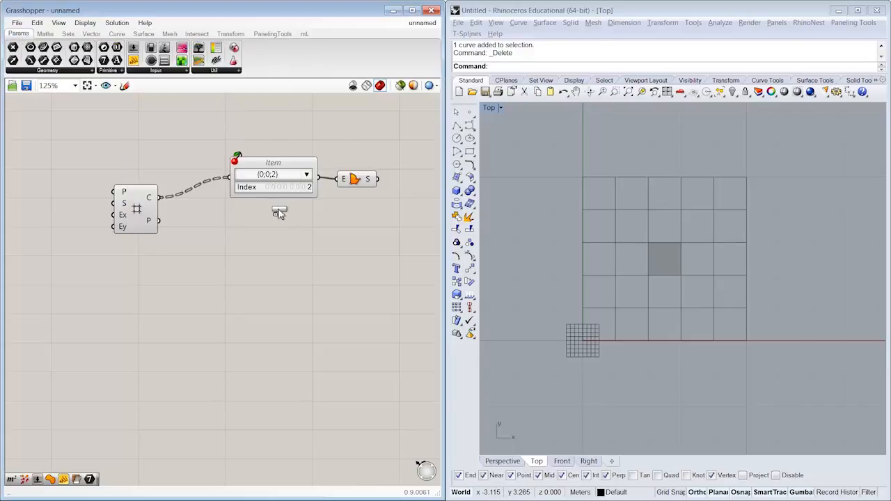
click(279, 213)
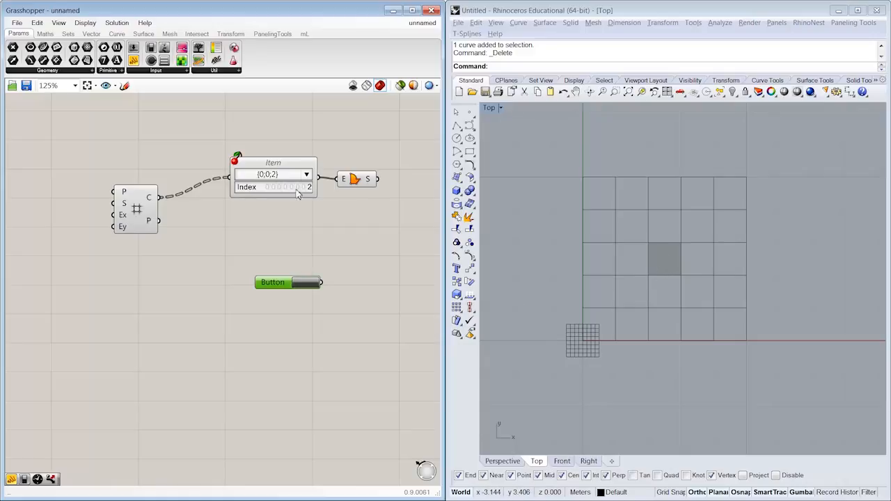
Tidy the Cherry Picker layout, select Boundary Surfaces, and press the Button to output True.
click(271, 282)
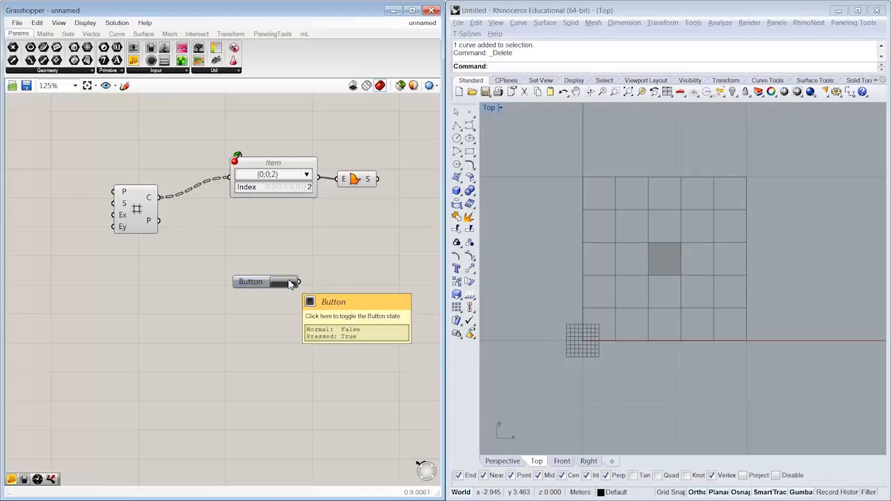
mouse_move(350, 312)
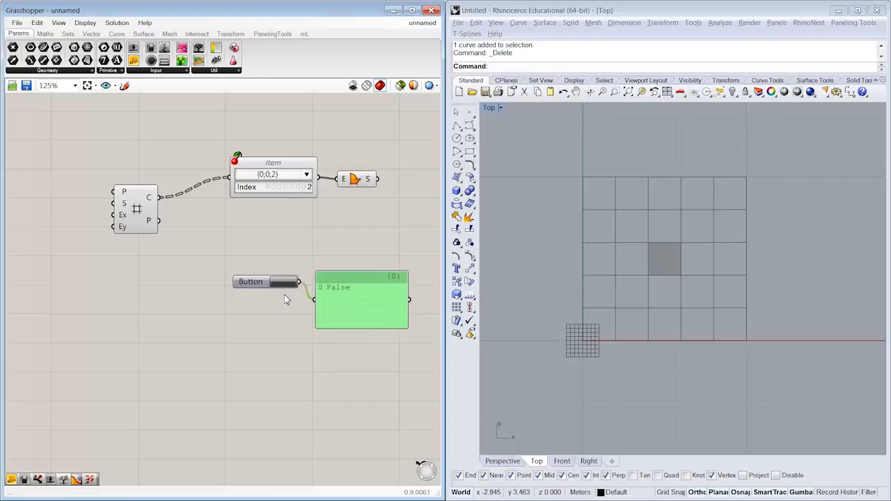
mouse_move(289, 305)
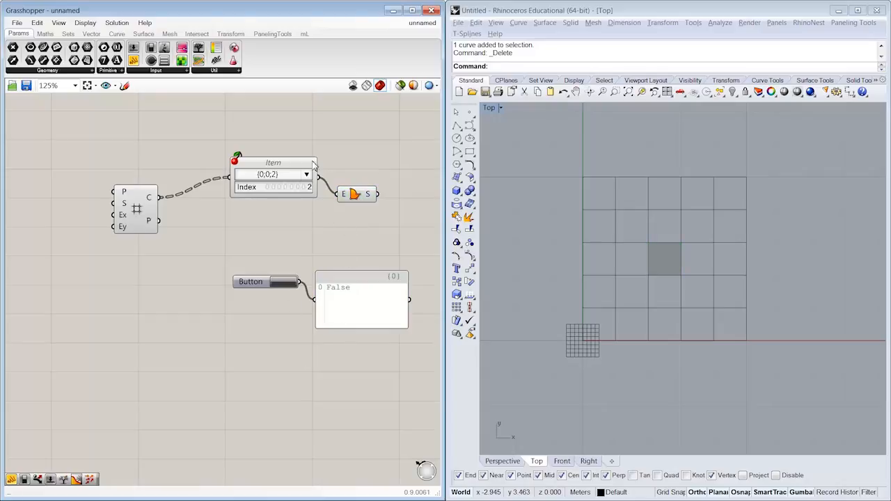
mouse_move(290, 102)
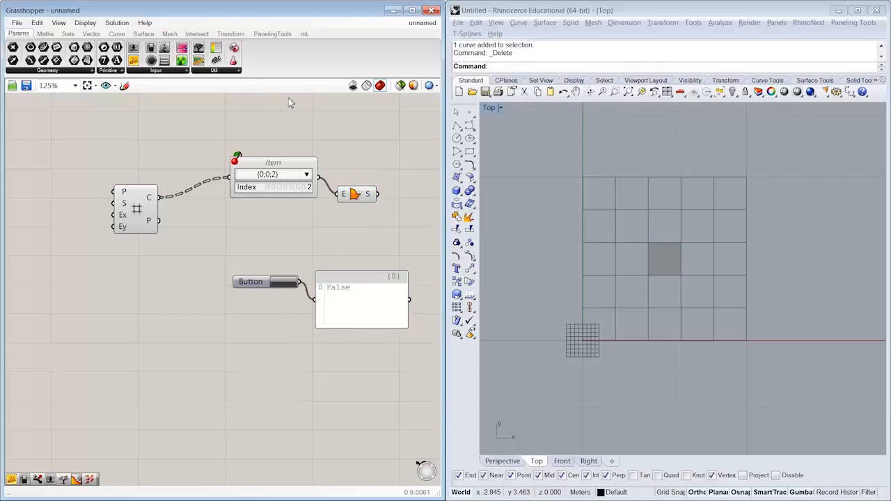
mouse_move(328, 208)
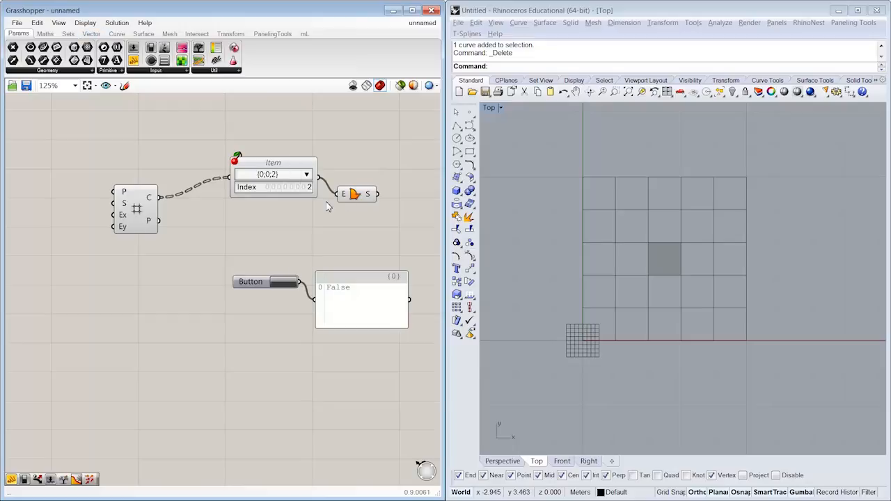
click(272, 167)
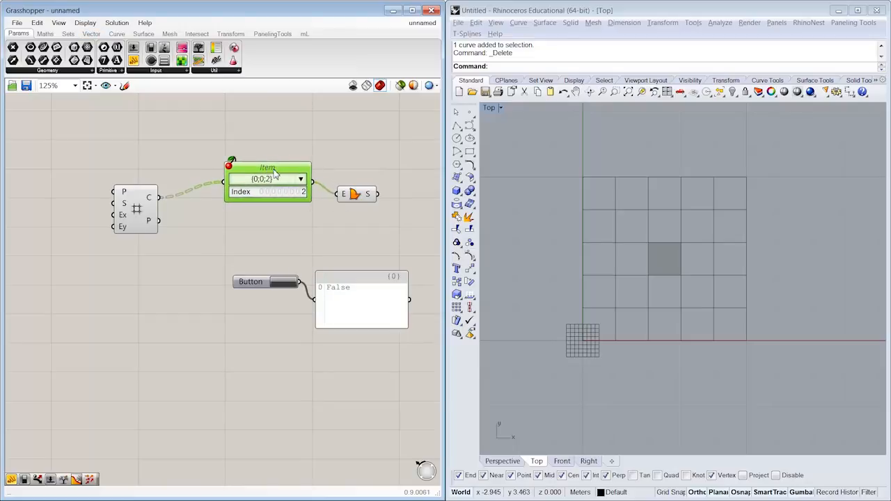
click(362, 195)
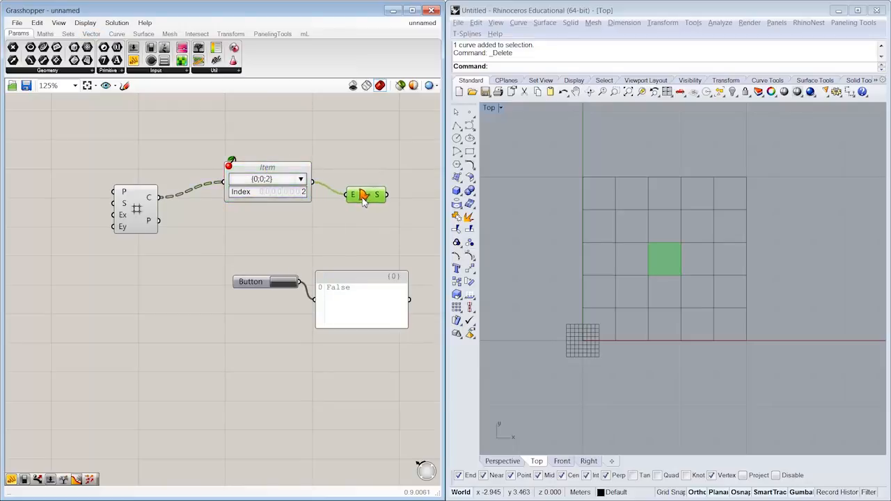
mouse_move(364, 195)
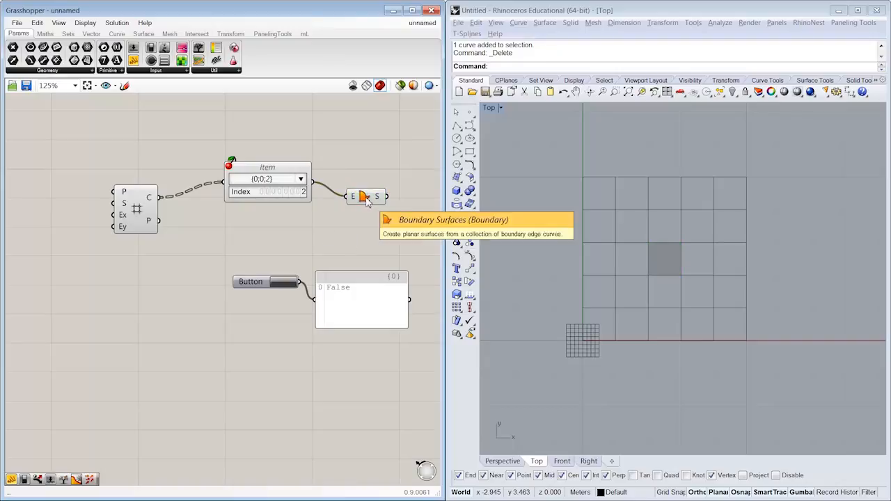
click(282, 282)
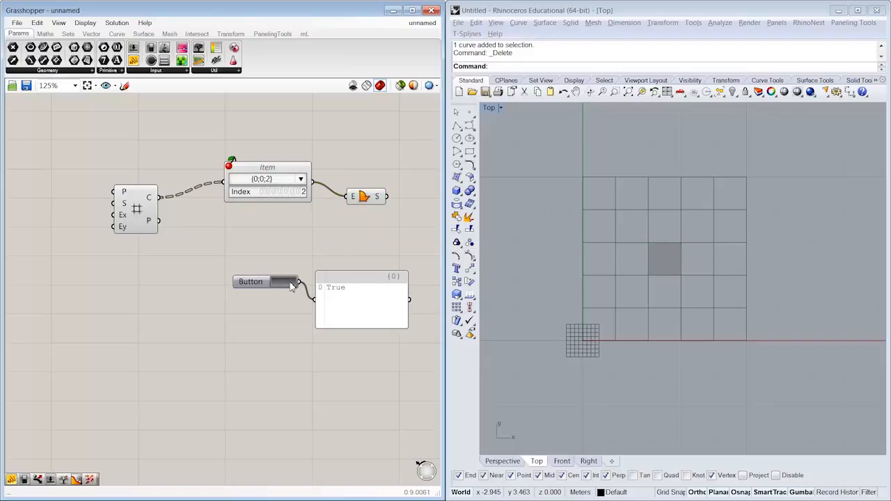
click(268, 281)
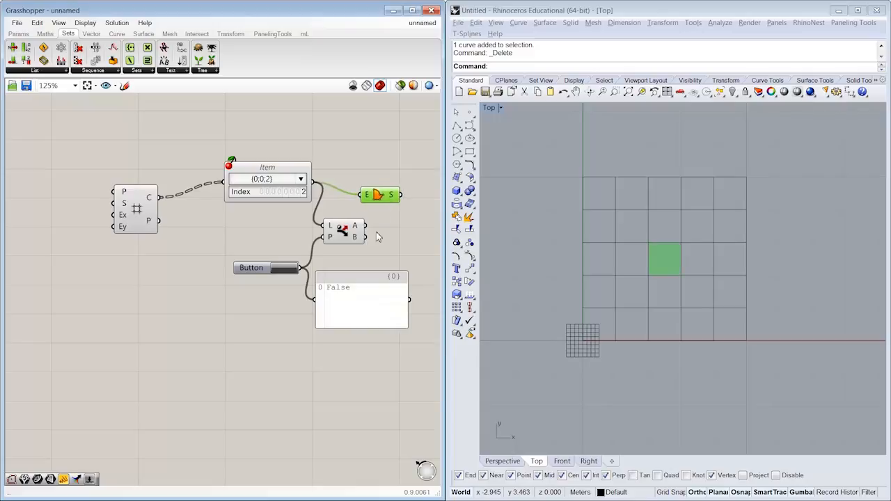
Feed Dispatch output A into Boundary Surfaces and test it by pressing the Button.
click(282, 268)
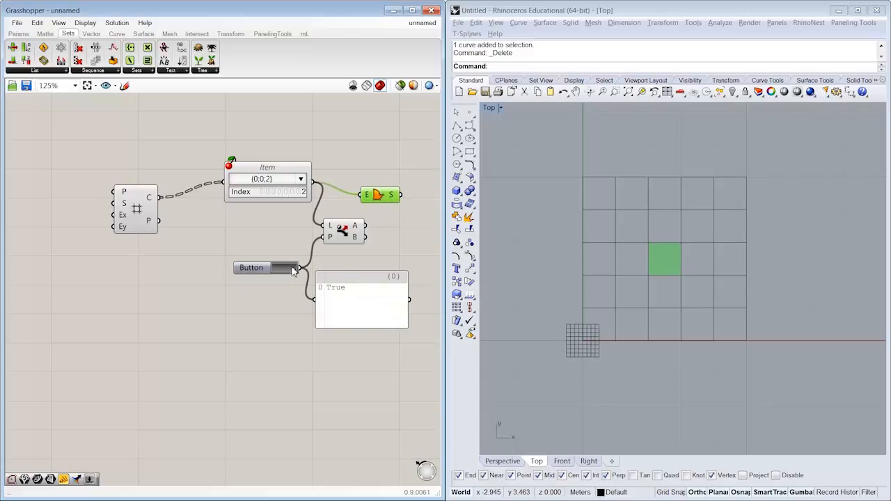
click(251, 267)
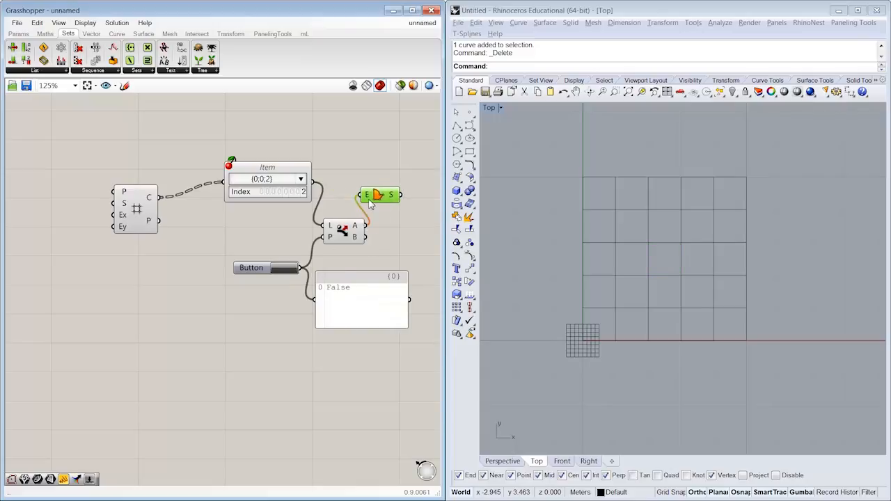
click(251, 267)
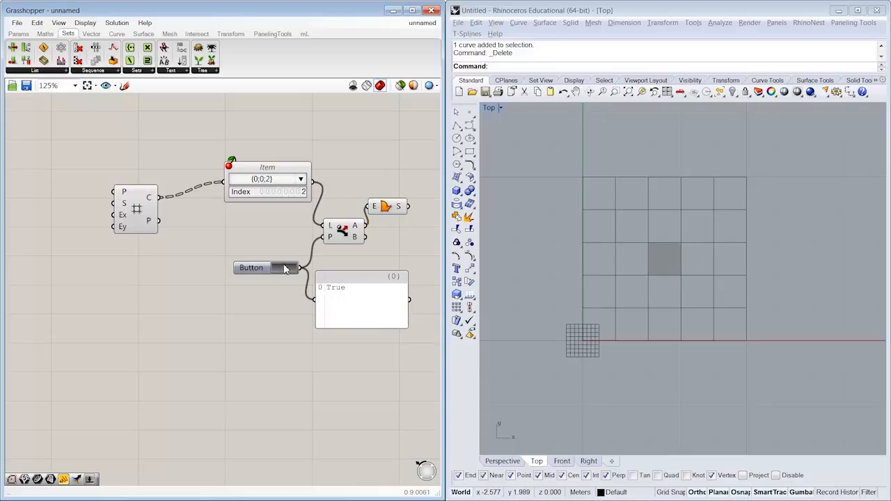
click(267, 267)
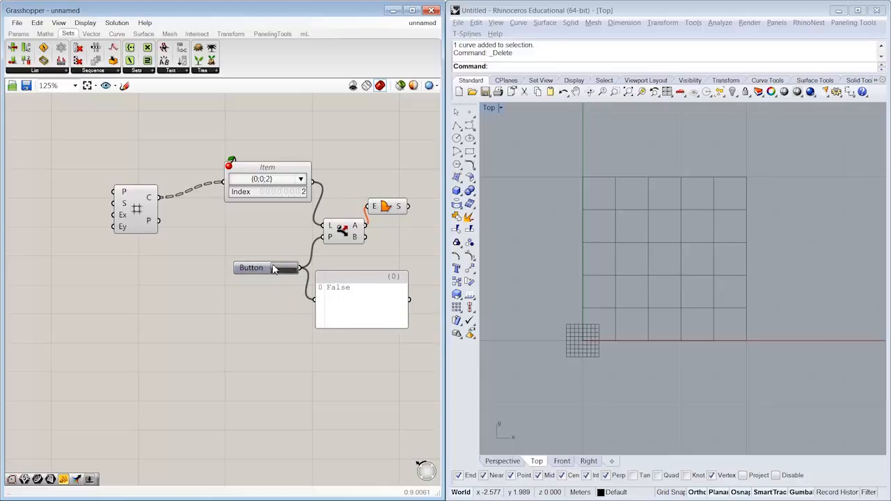
click(251, 263)
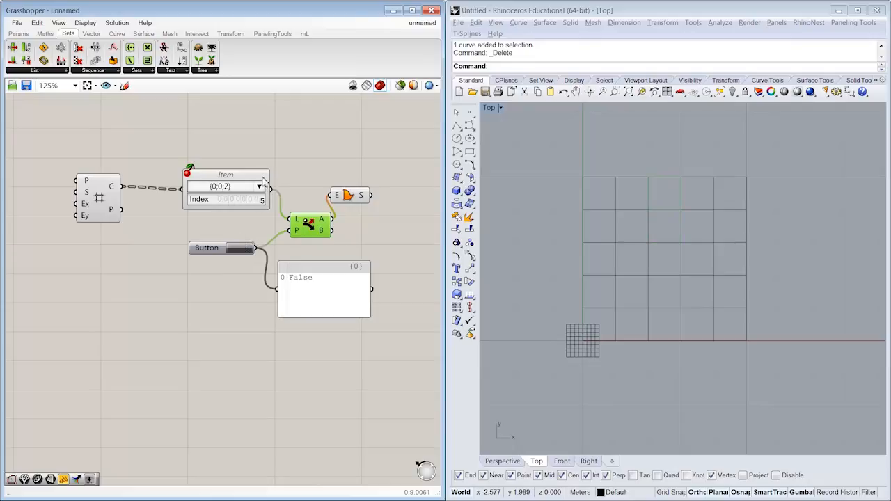
Switch the Cherry Picker's grid branch to {0;0;1}.
click(226, 188)
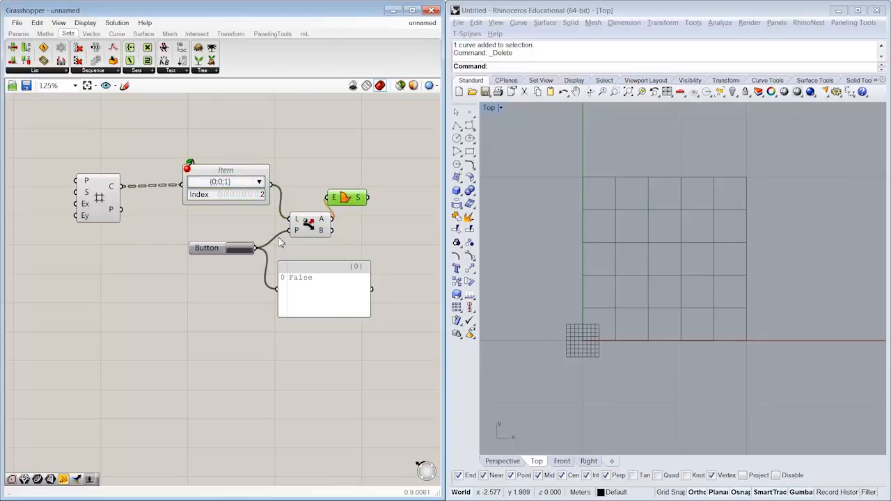
click(225, 170)
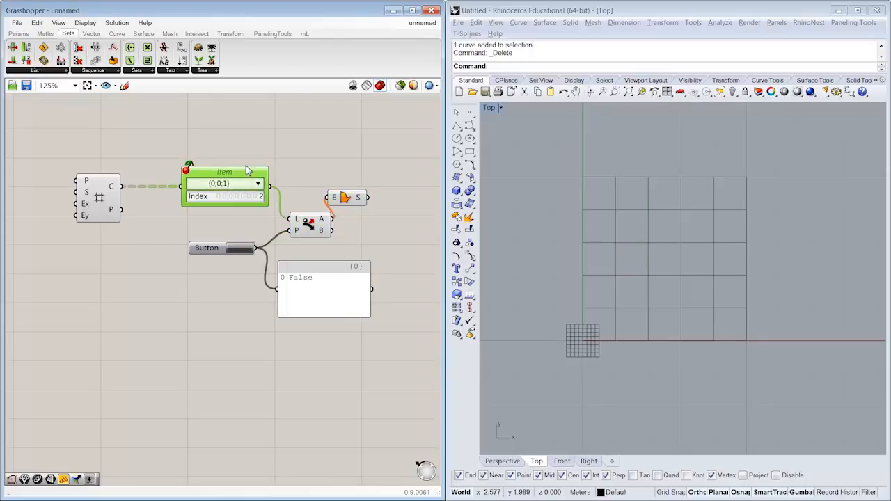
click(324, 285)
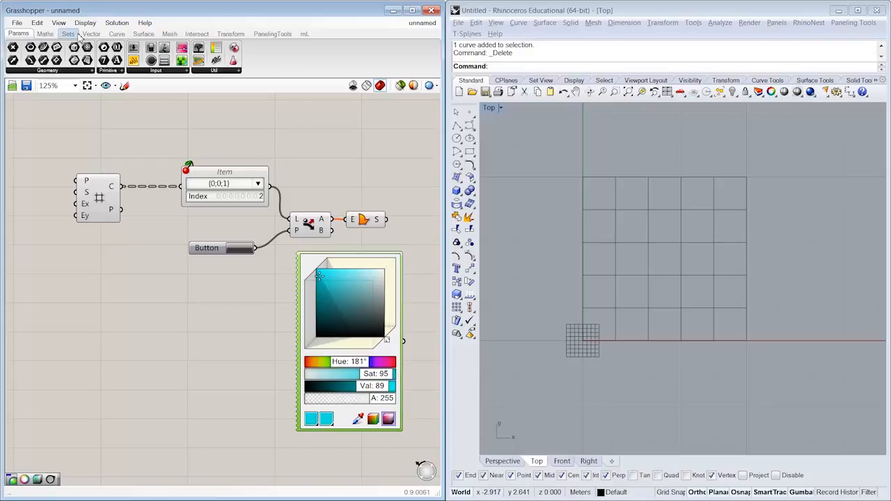
Add a Custom Preview taking the boundary surface as geometry and the cyan swatch as shade.
click(91, 34)
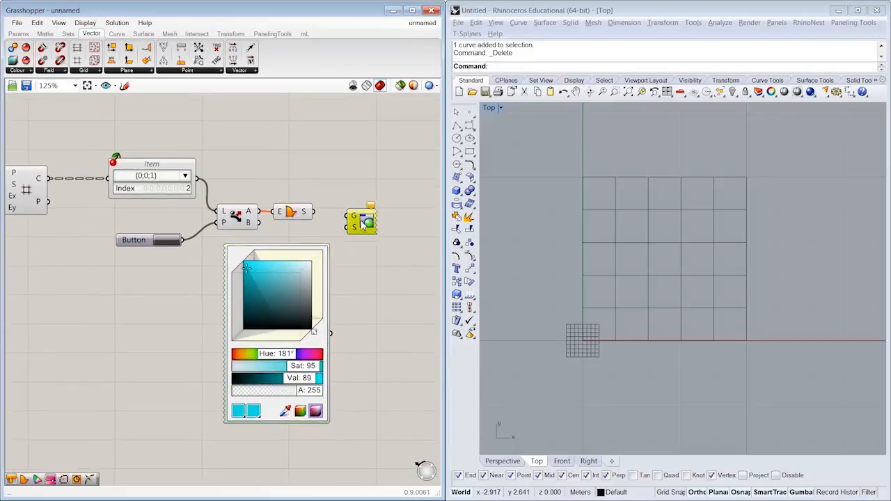
drag(376, 216, 341, 338)
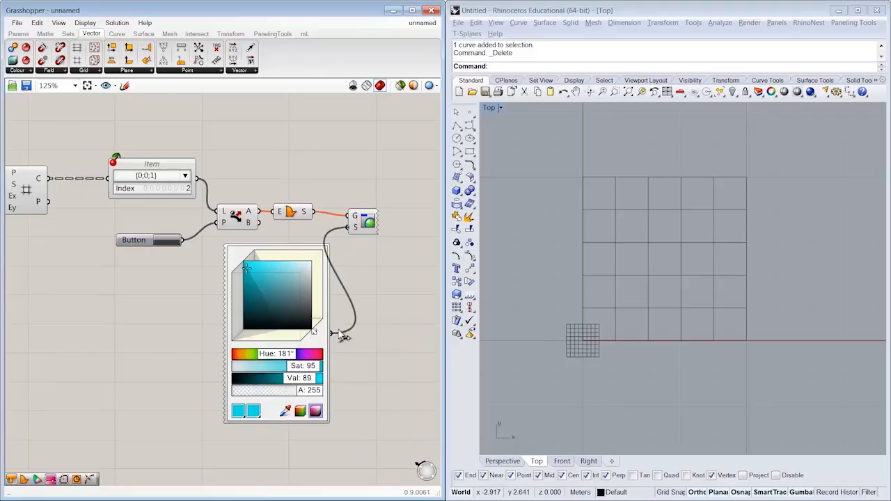
click(166, 240)
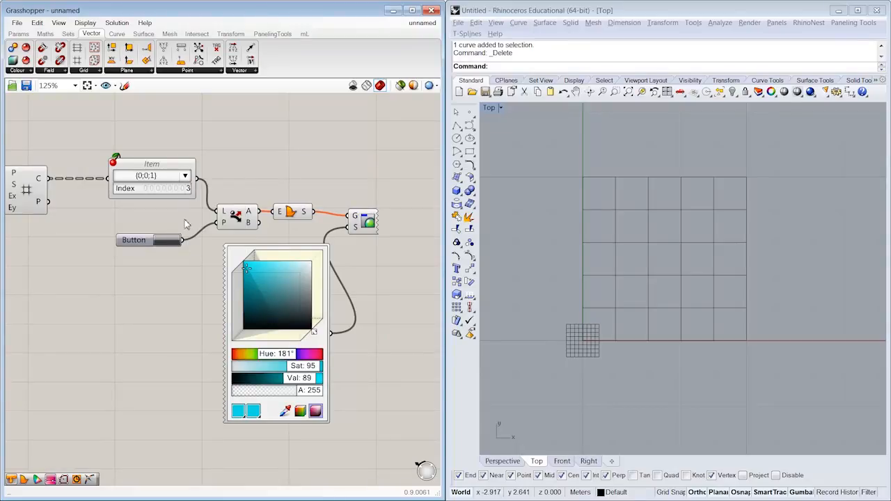
mouse_move(512, 221)
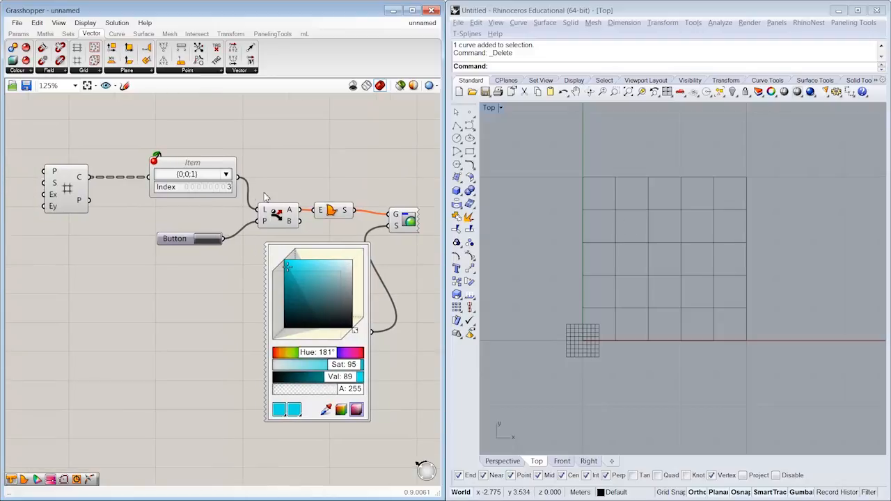
mouse_move(305, 230)
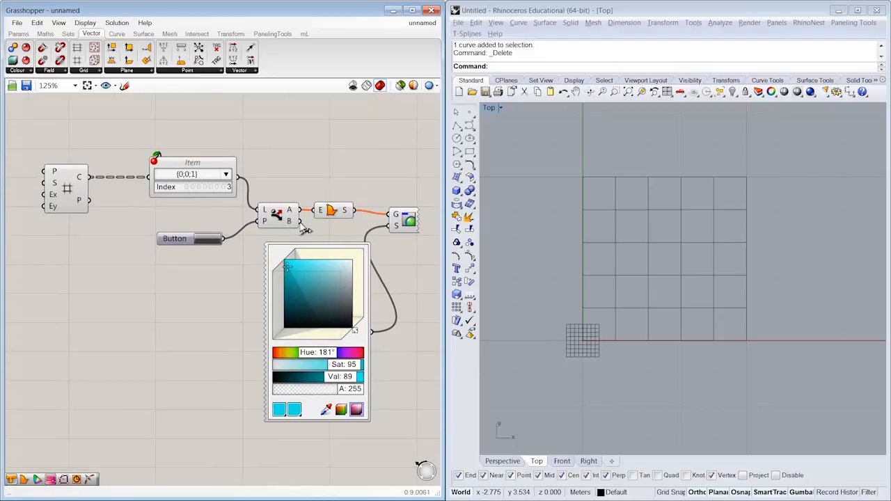
Press the Button to preview the cyan cell in Rhino, then pick branch {0;0;2}.
click(190, 238)
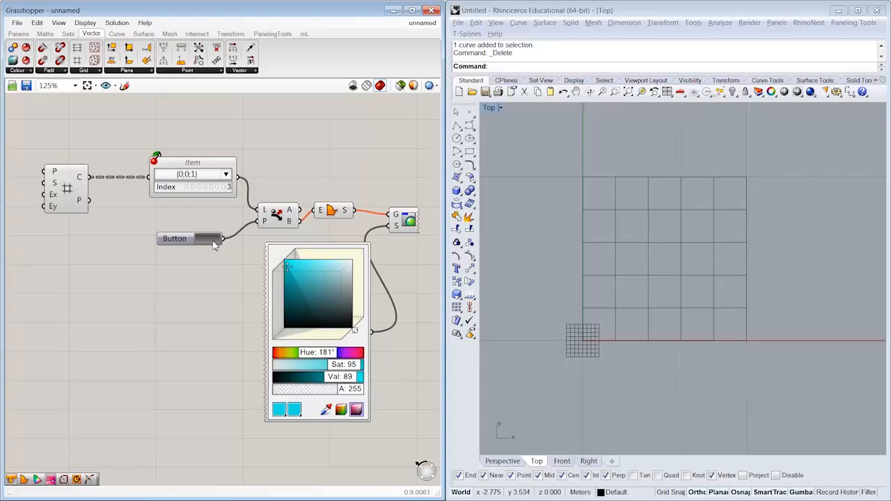
click(189, 239)
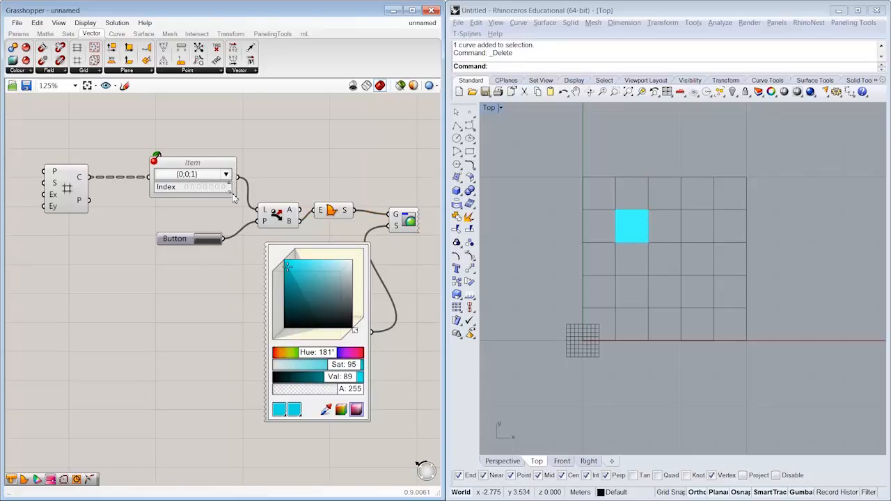
click(226, 174)
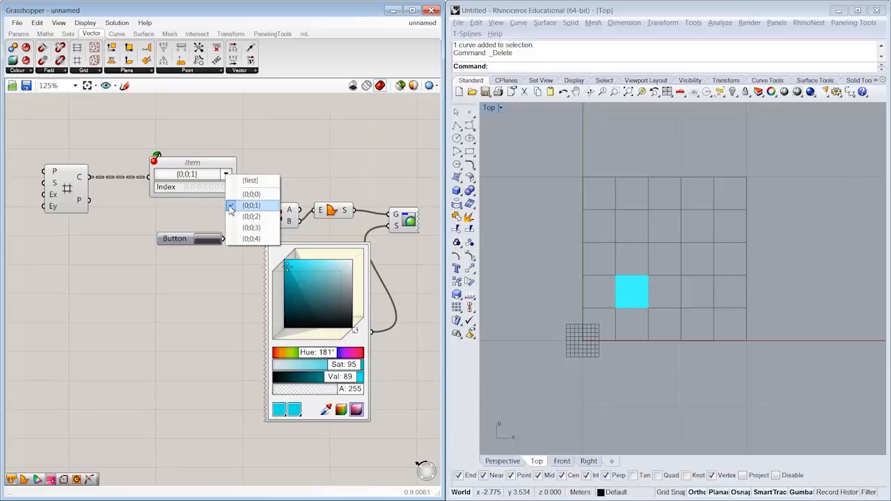
click(251, 217)
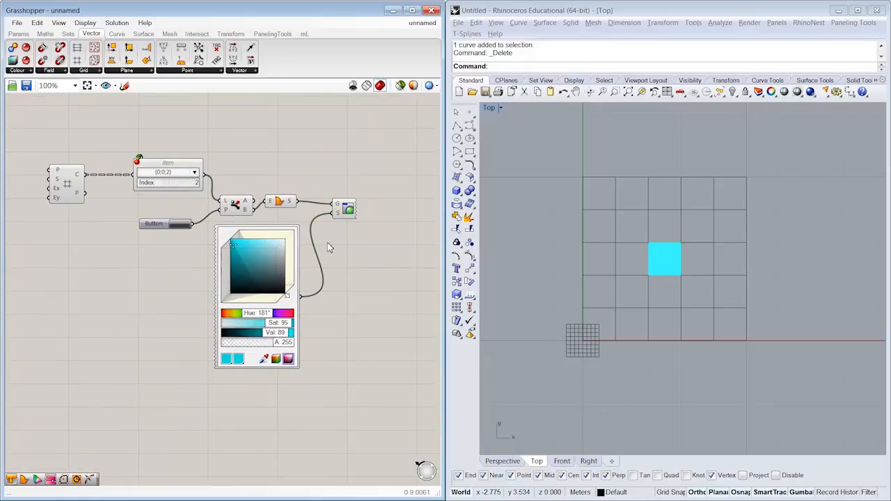
mouse_move(361, 248)
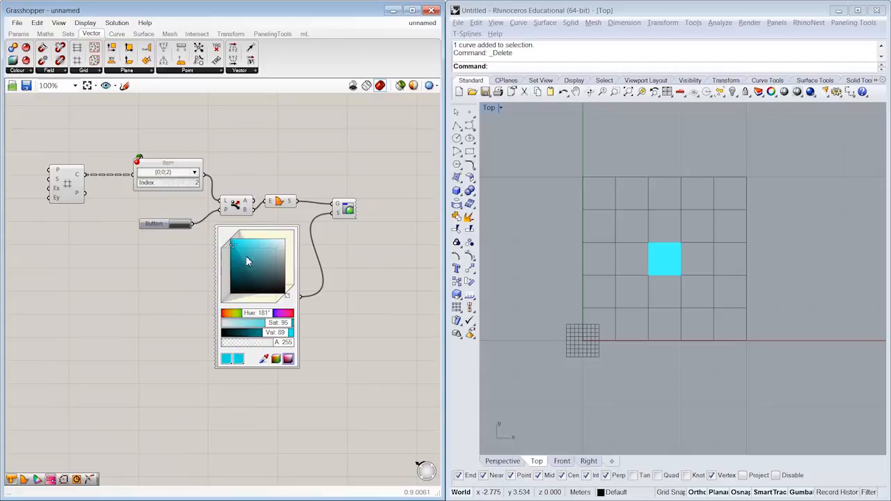
mouse_move(94, 144)
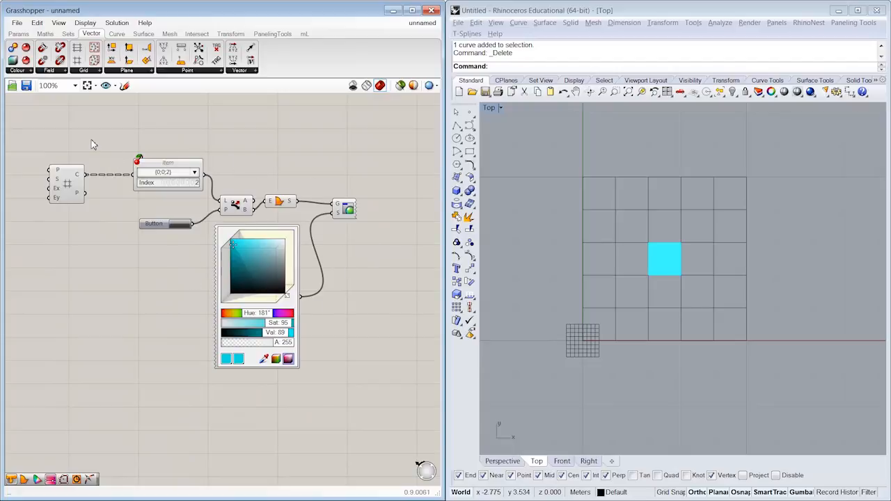
mouse_move(144, 153)
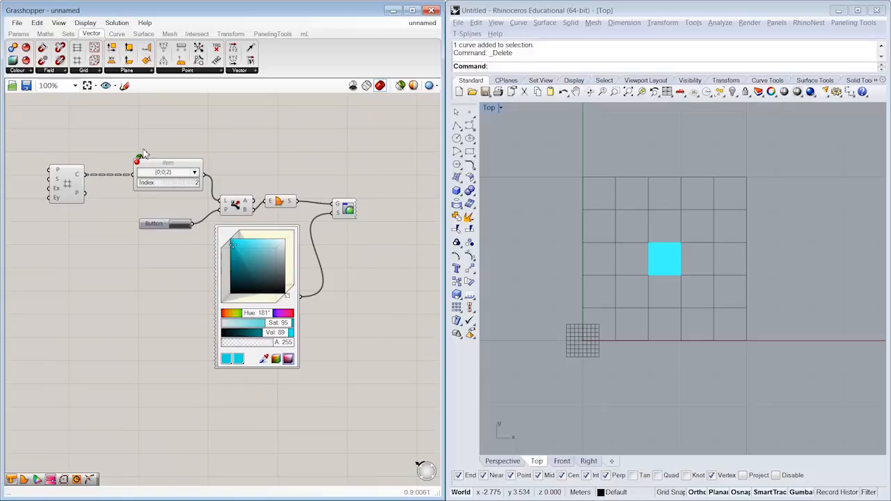
mouse_move(204, 223)
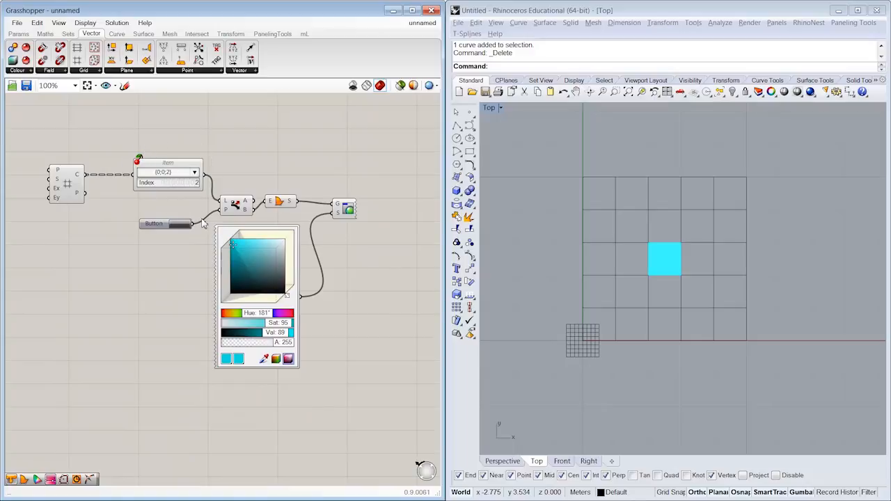
mouse_move(279, 204)
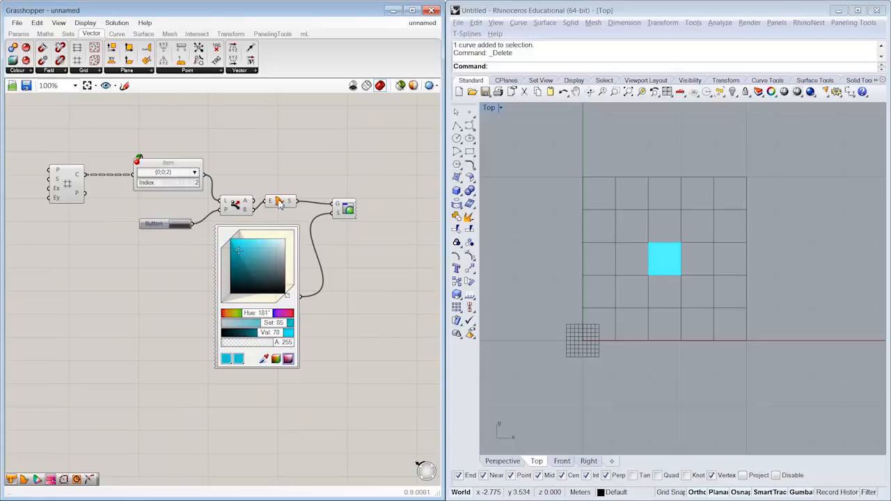
Reposition the Boundary Surfaces component beside the swatch set to saturation 85, value 78.
click(280, 211)
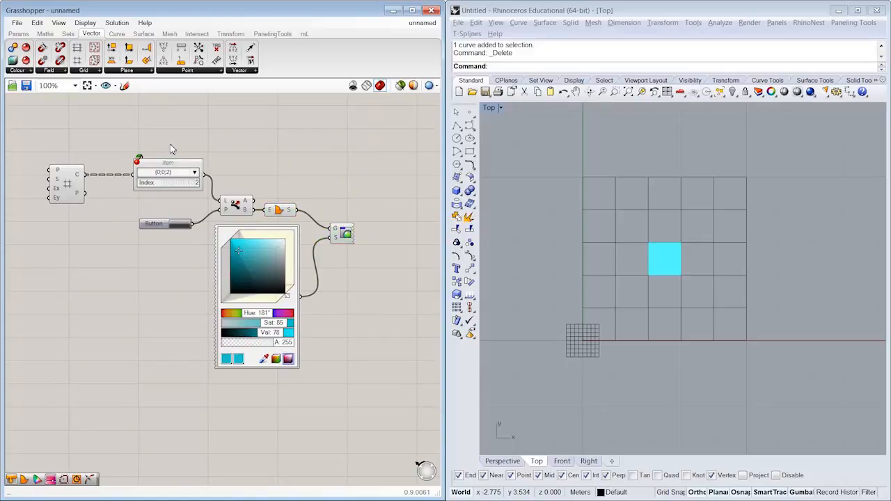
mouse_move(310, 166)
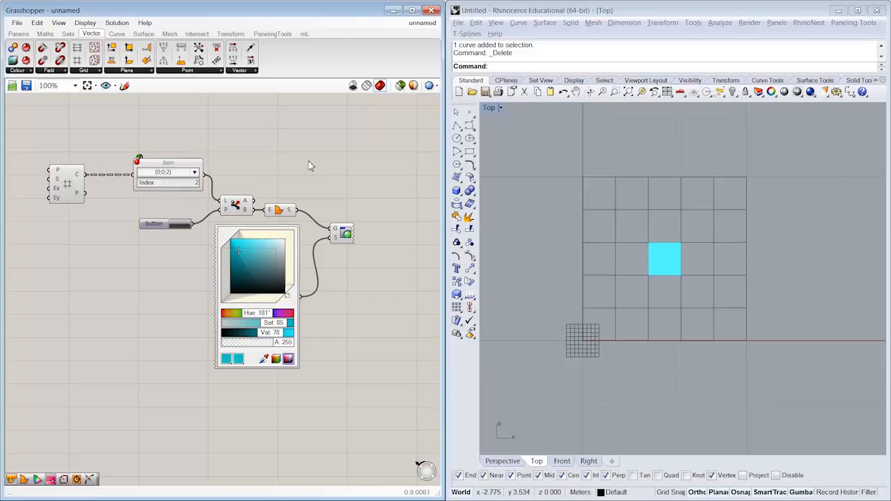